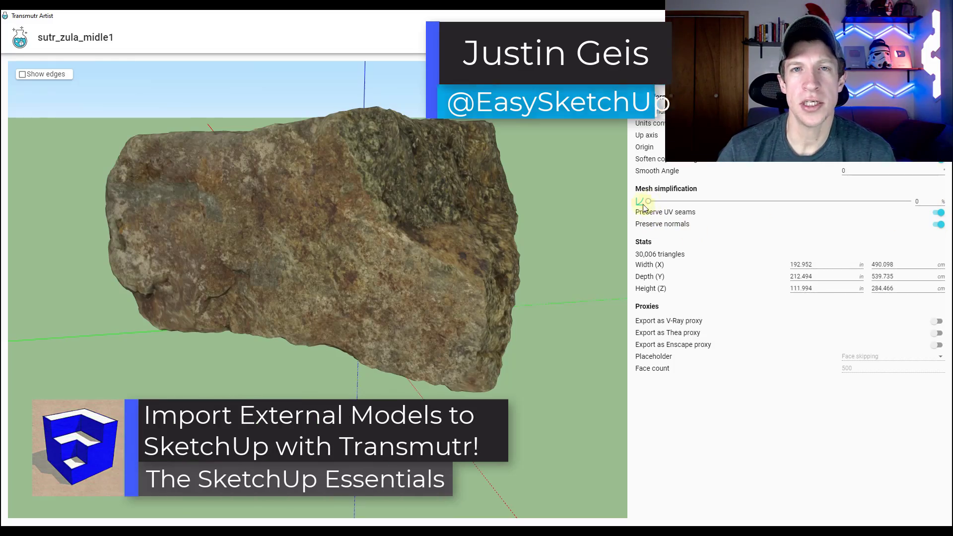
# Step: Search Sketchfab for chair and choose the Table and chairs model from the results
pyautogui.moveTo(642, 202); pyautogui.dragTo(750, 201)
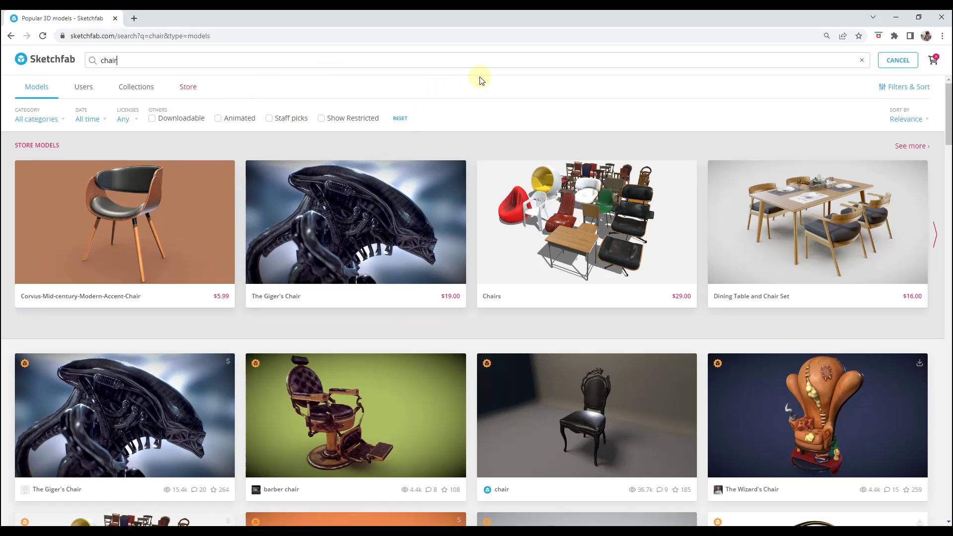
pyautogui.scroll(-3)
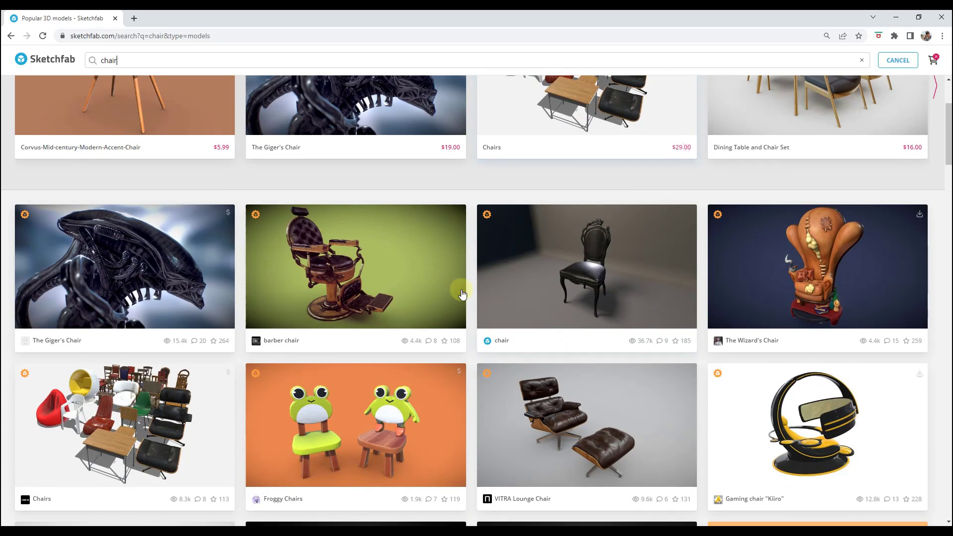
pyautogui.scroll(-3)
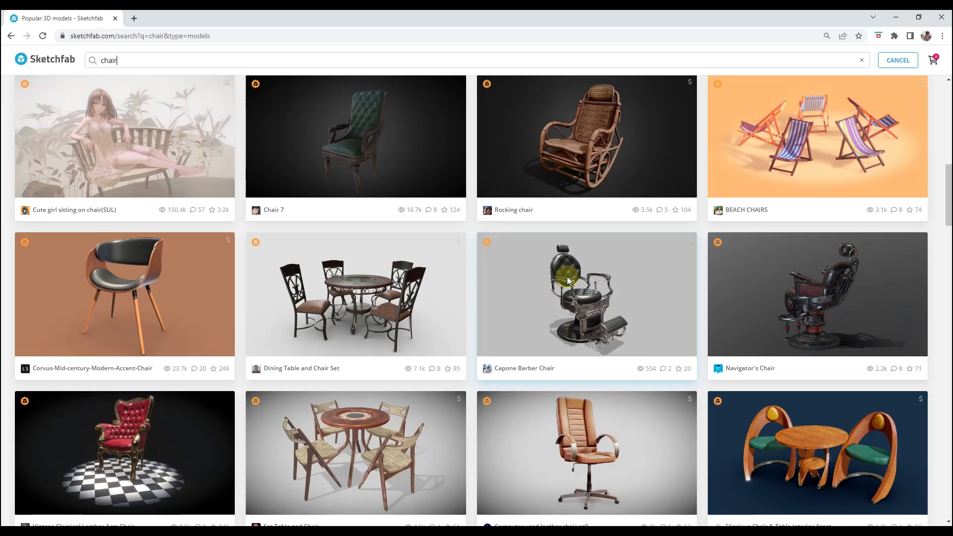
pyautogui.scroll(-3)
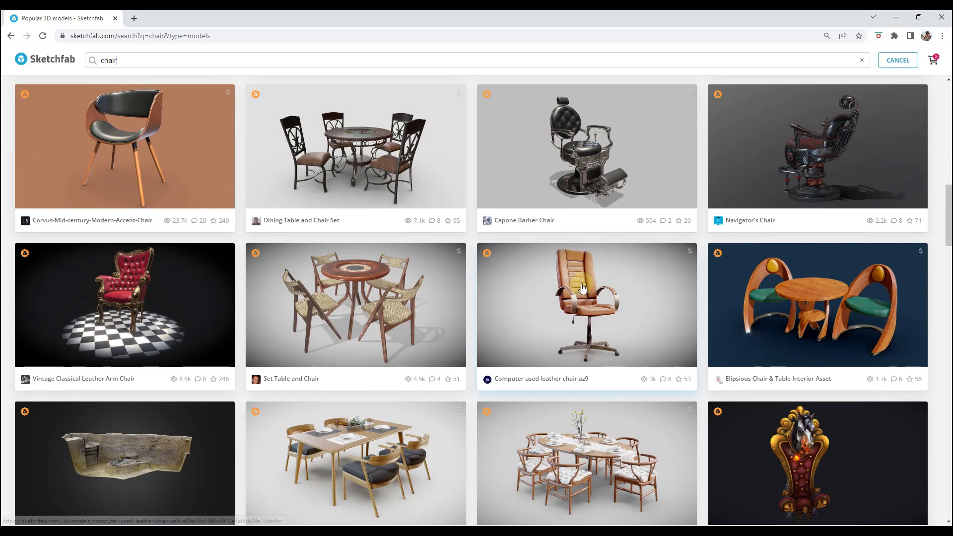
pyautogui.scroll(-3)
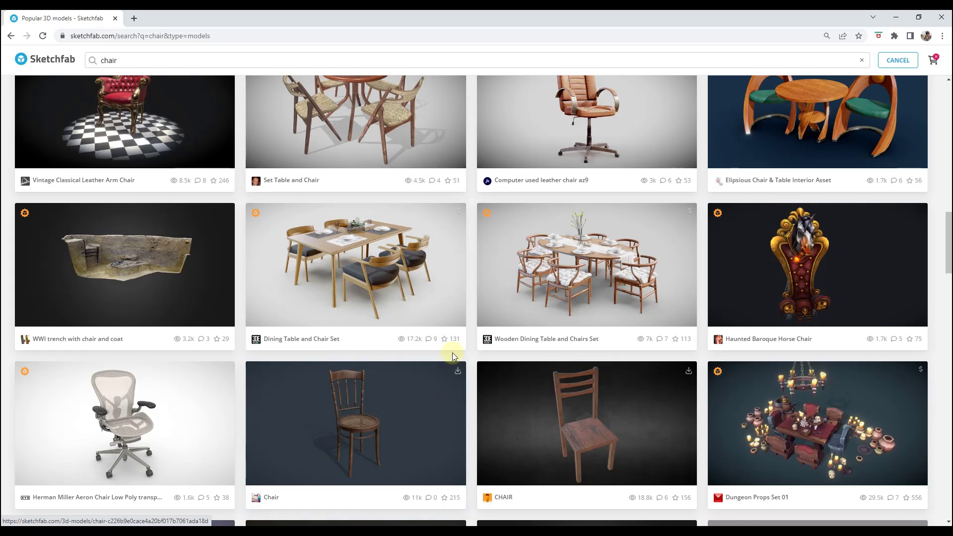
pyautogui.scroll(-3)
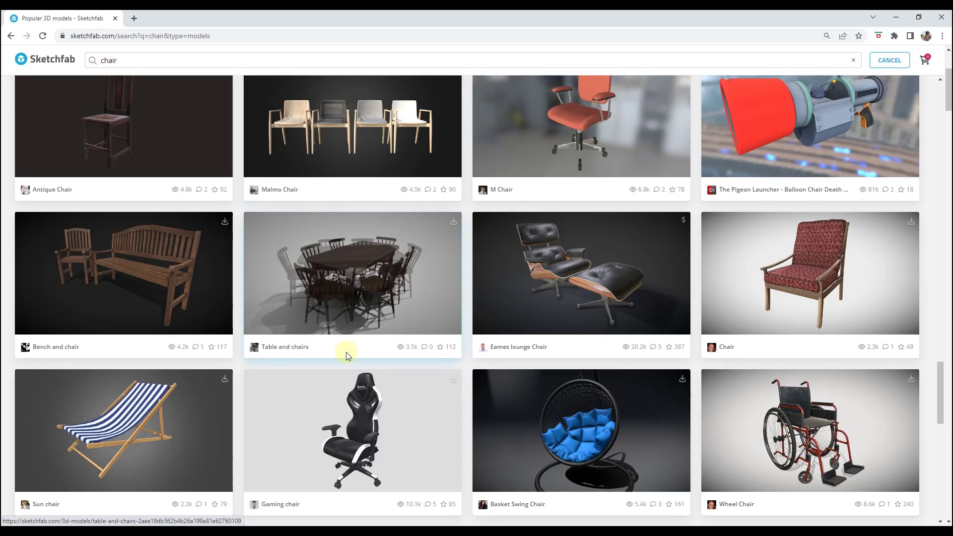
pyautogui.click(351, 272)
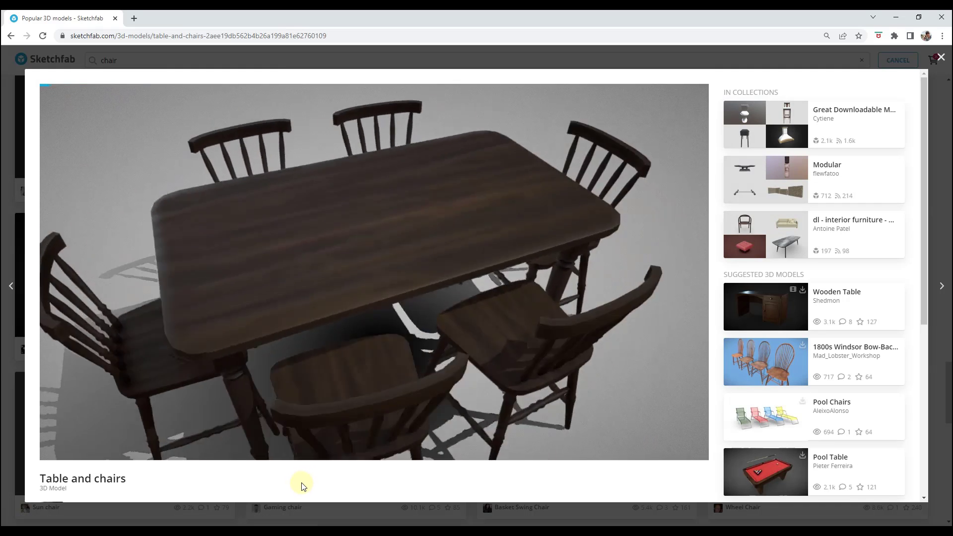
# Step: Bring up the Download 3D Model options on the Table and chairs page
pyautogui.scroll(-3)
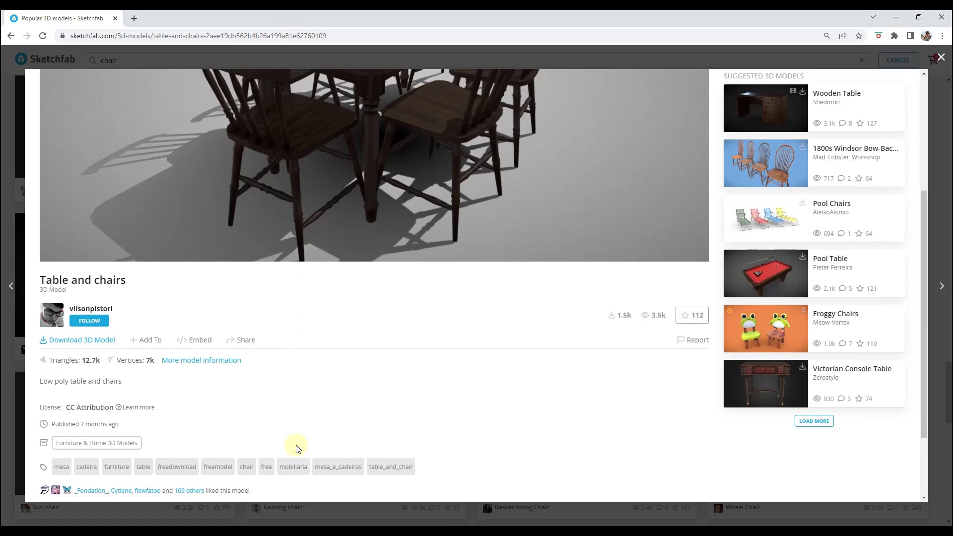
pyautogui.scroll(-3)
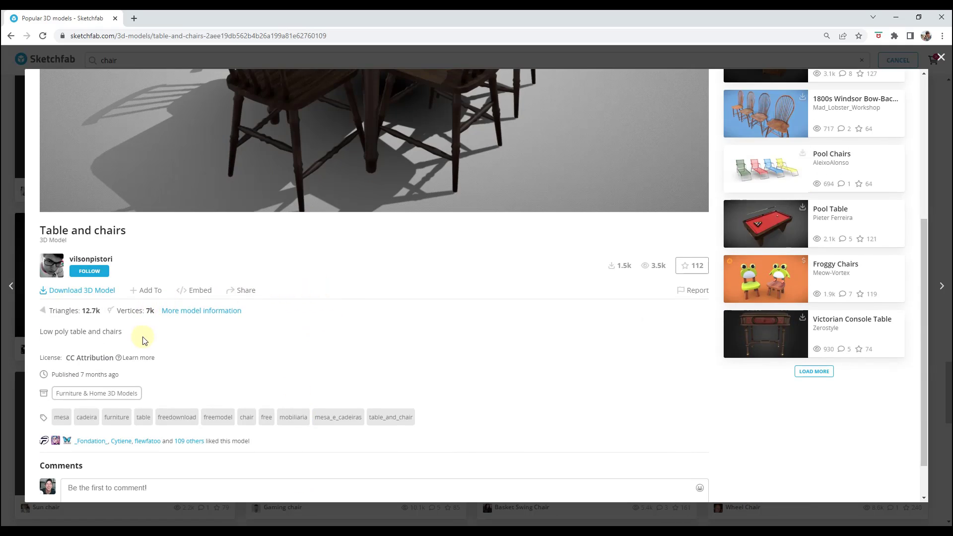
pyautogui.moveTo(108, 256)
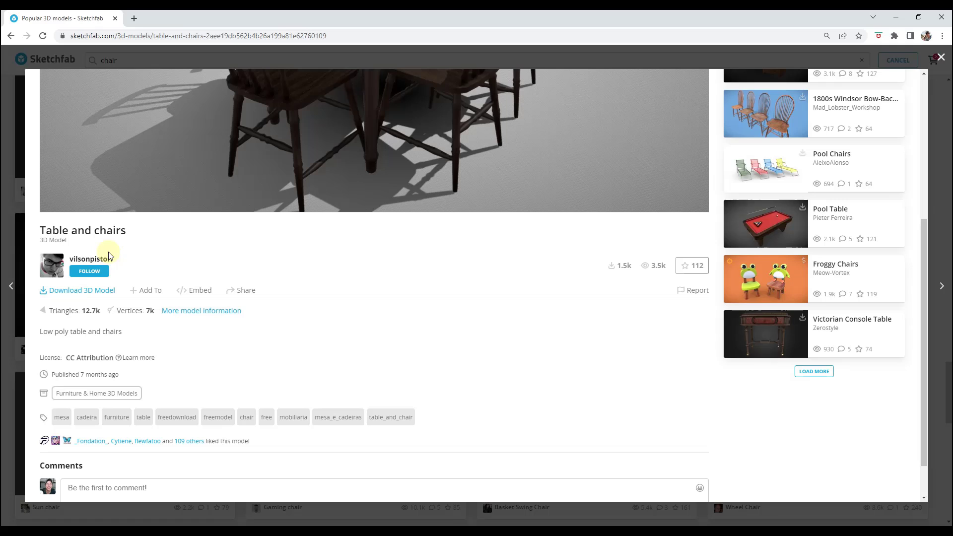
pyautogui.moveTo(82, 298)
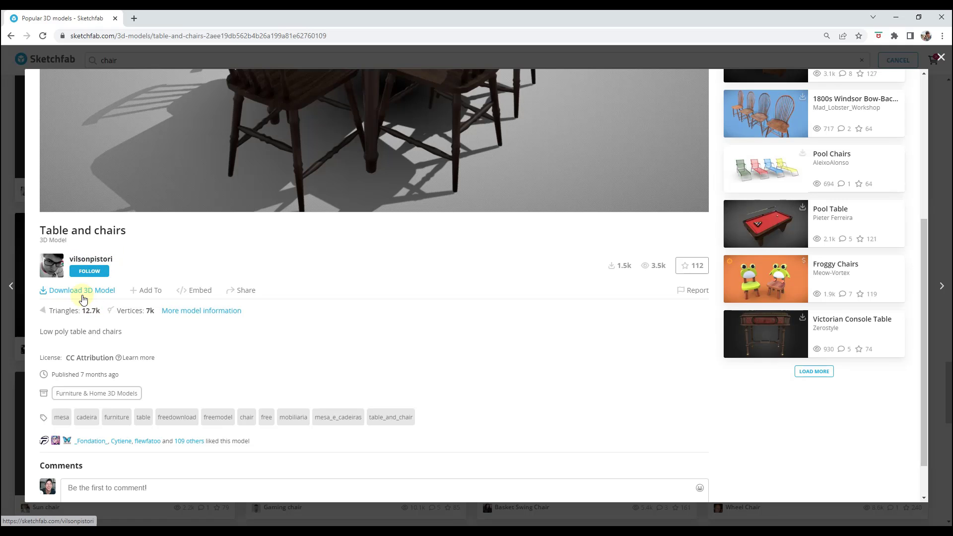
pyautogui.click(82, 290)
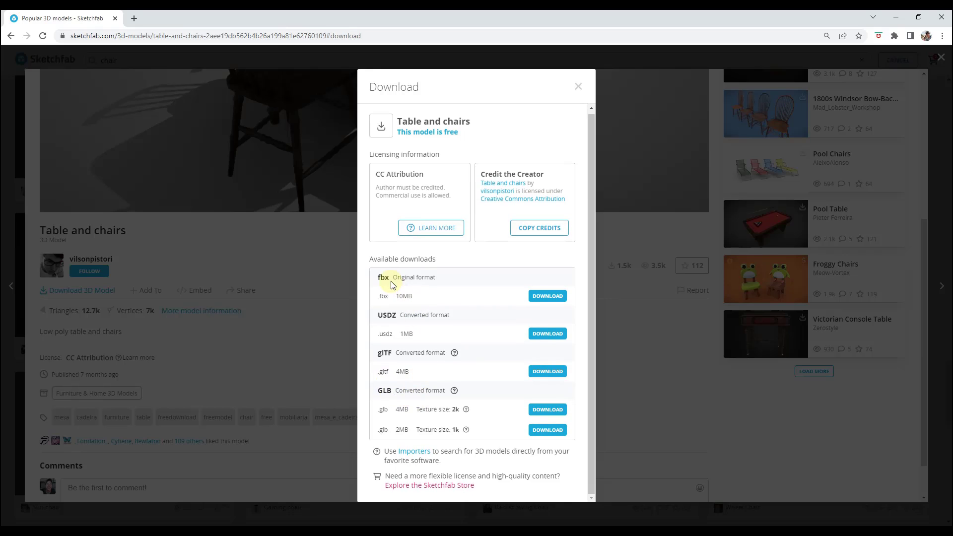
pyautogui.moveTo(391, 364)
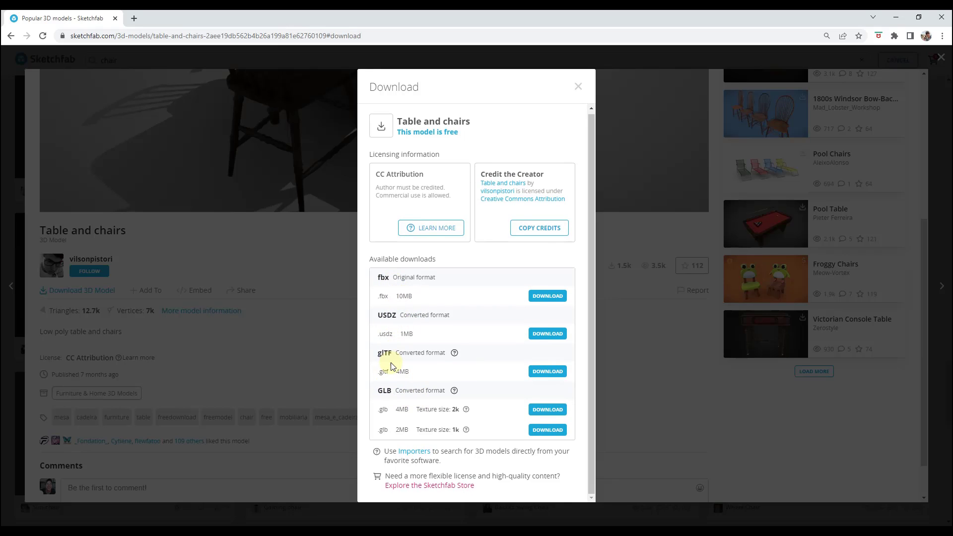
pyautogui.moveTo(405, 277)
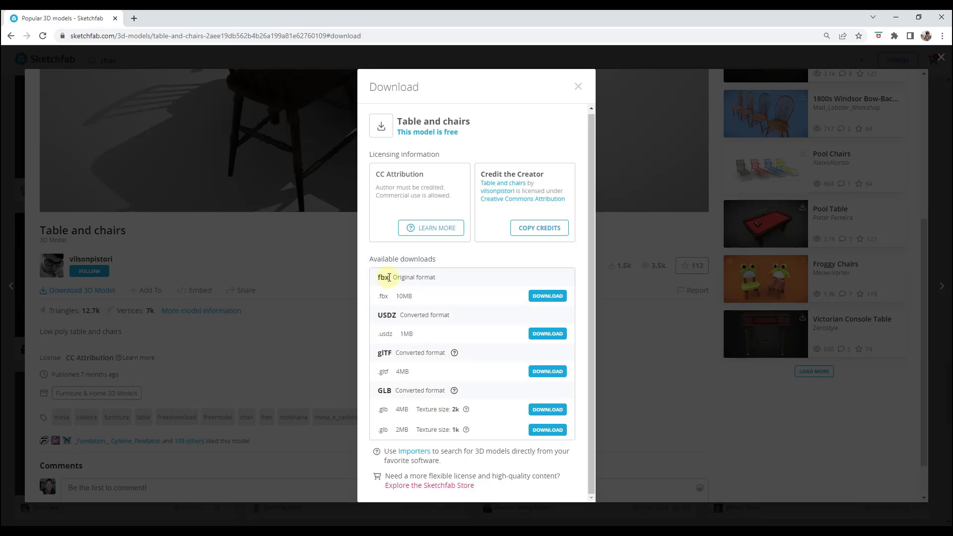
pyautogui.moveTo(521, 282)
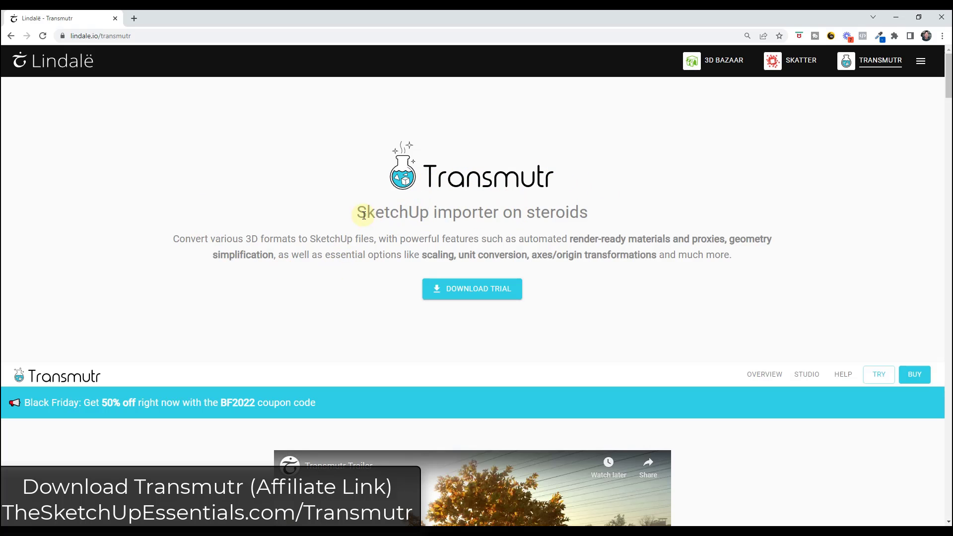
pyautogui.scroll(-3)
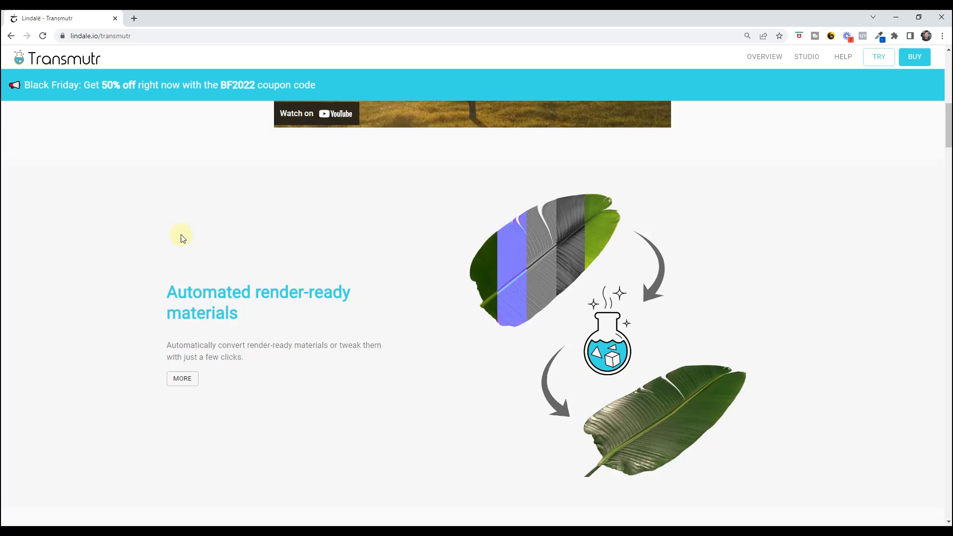
pyautogui.scroll(-3)
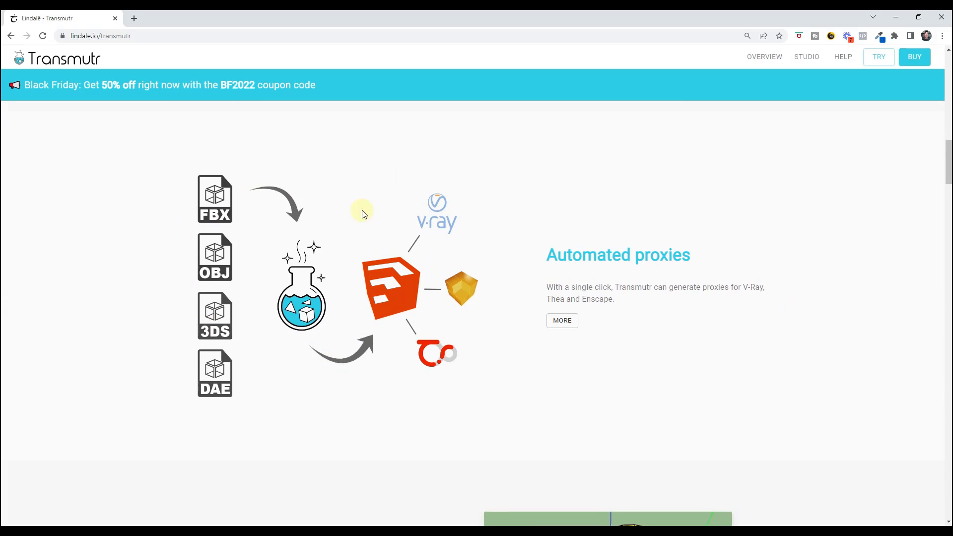
pyautogui.moveTo(239, 270)
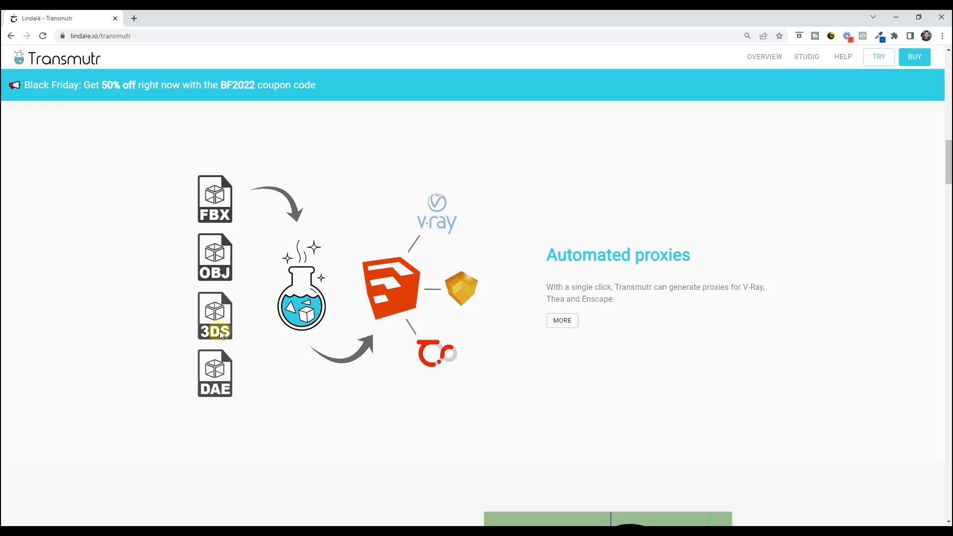
pyautogui.moveTo(410, 274)
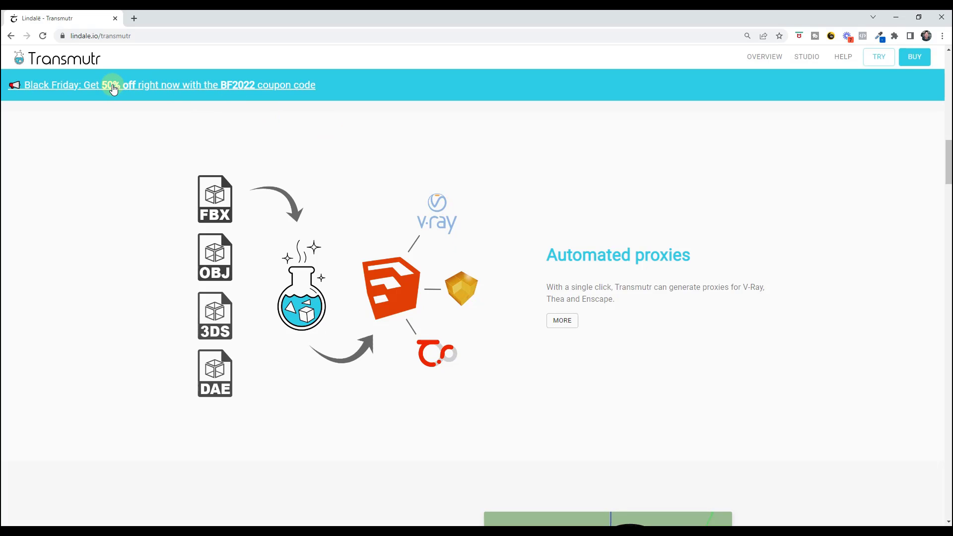
pyautogui.moveTo(280, 90)
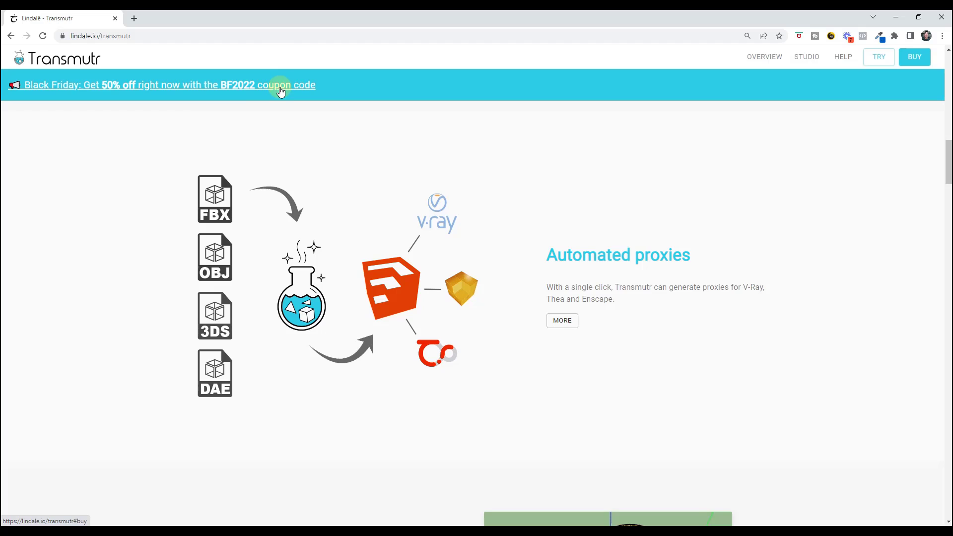
pyautogui.moveTo(338, 153)
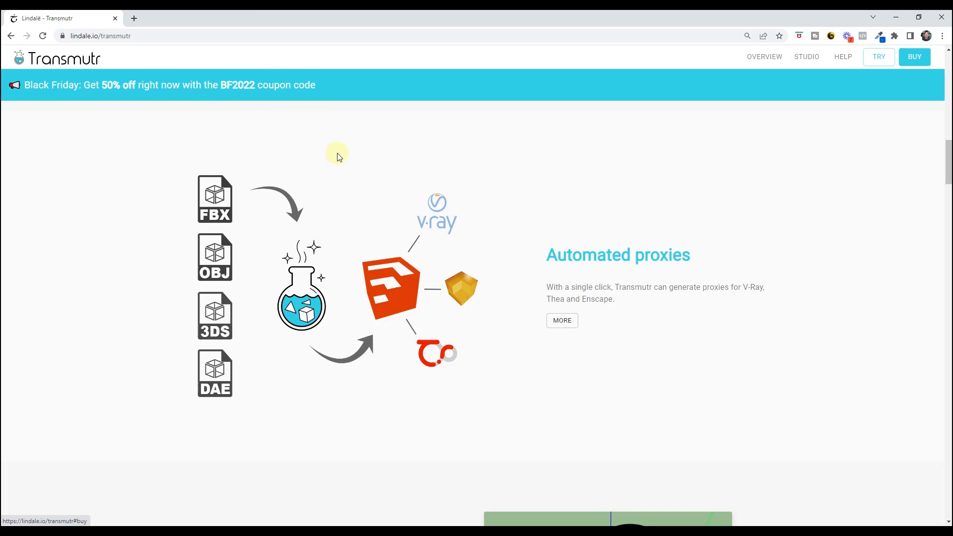
pyautogui.moveTo(578, 191)
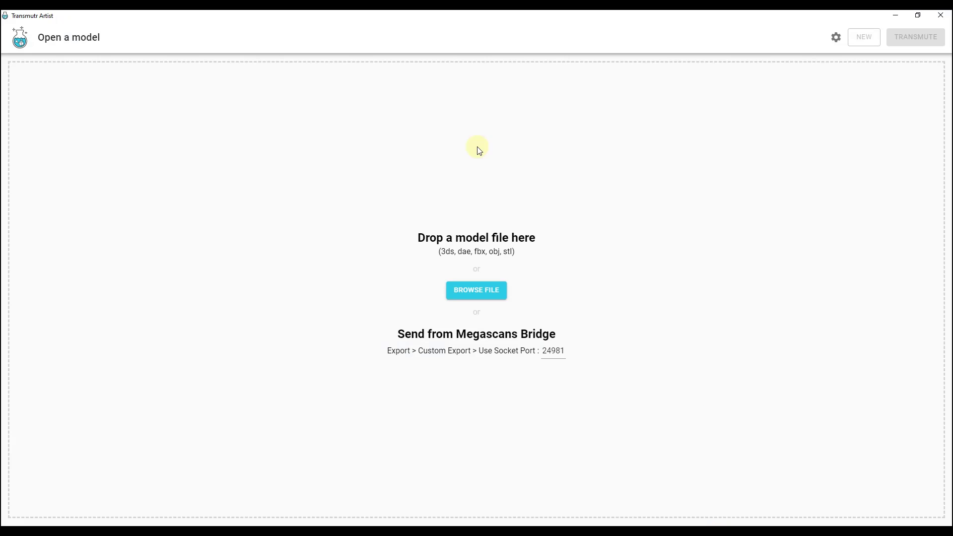
pyautogui.doubleClick(476, 251)
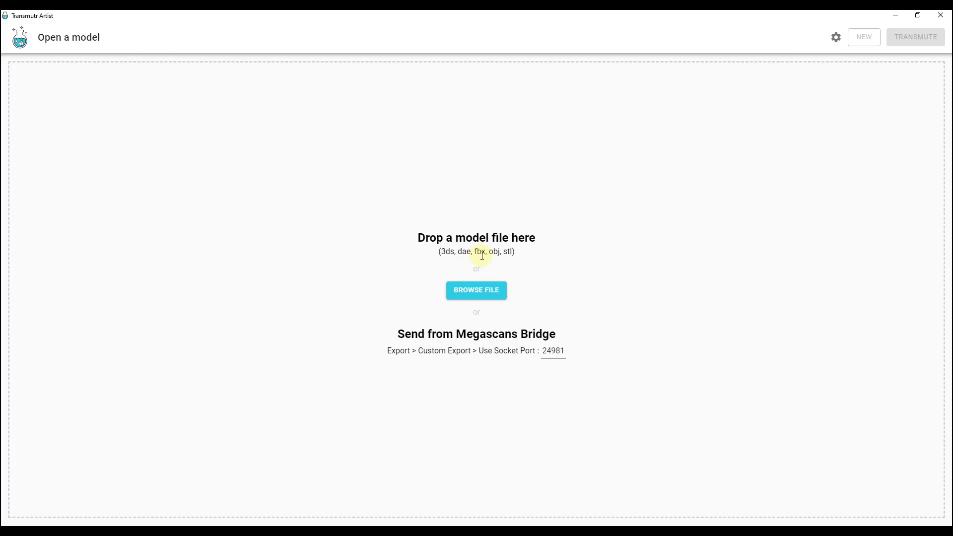
pyautogui.moveTo(521, 253)
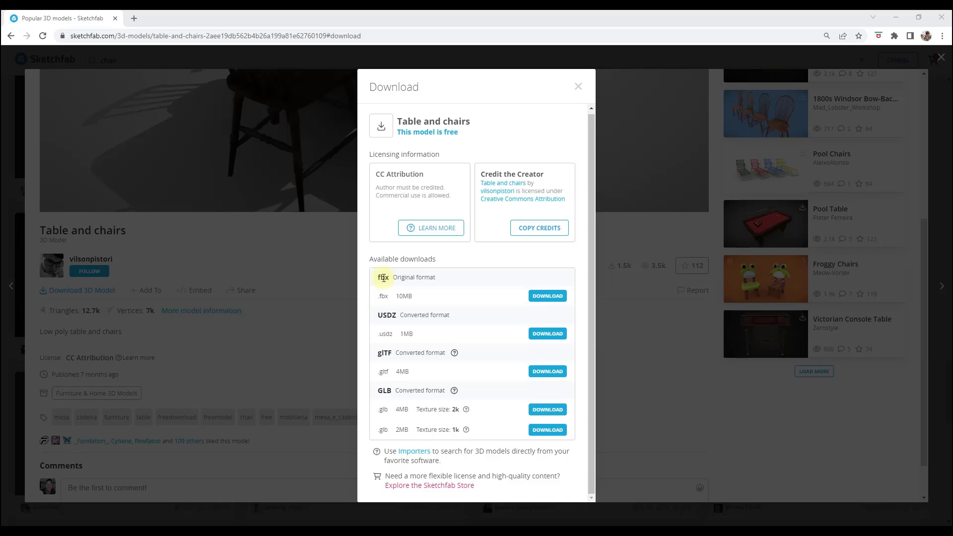
# Step: Download the Table and chairs model in its original fbx format
pyautogui.click(545, 296)
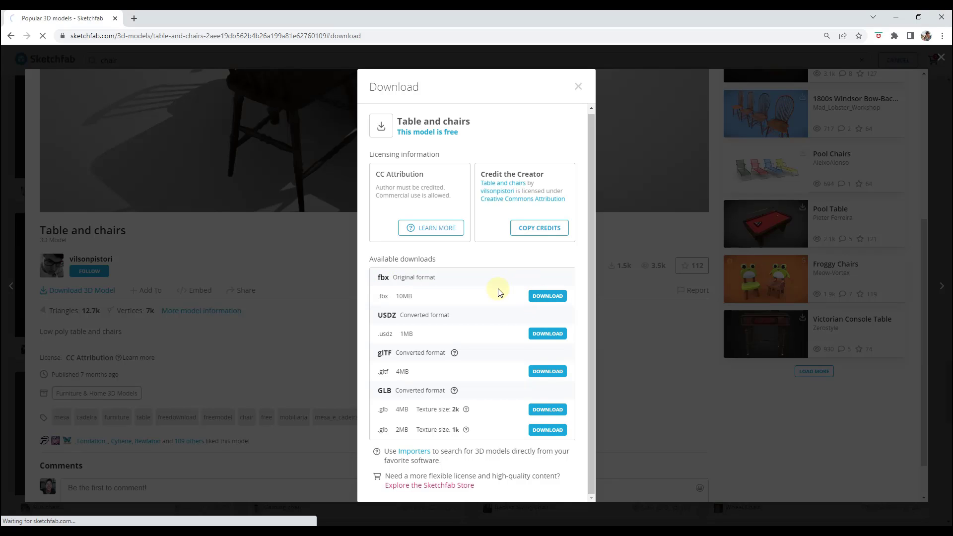
pyautogui.click(546, 295)
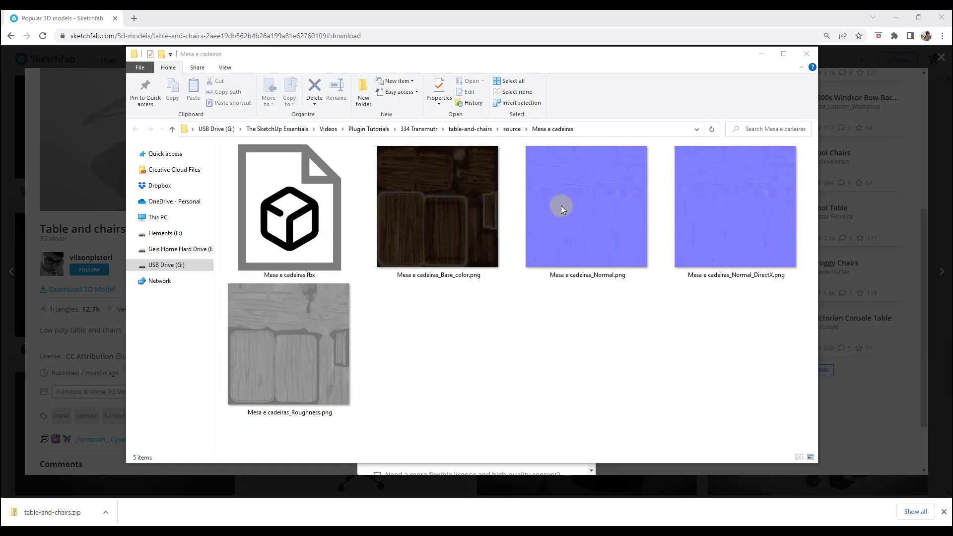
pyautogui.click(436, 221)
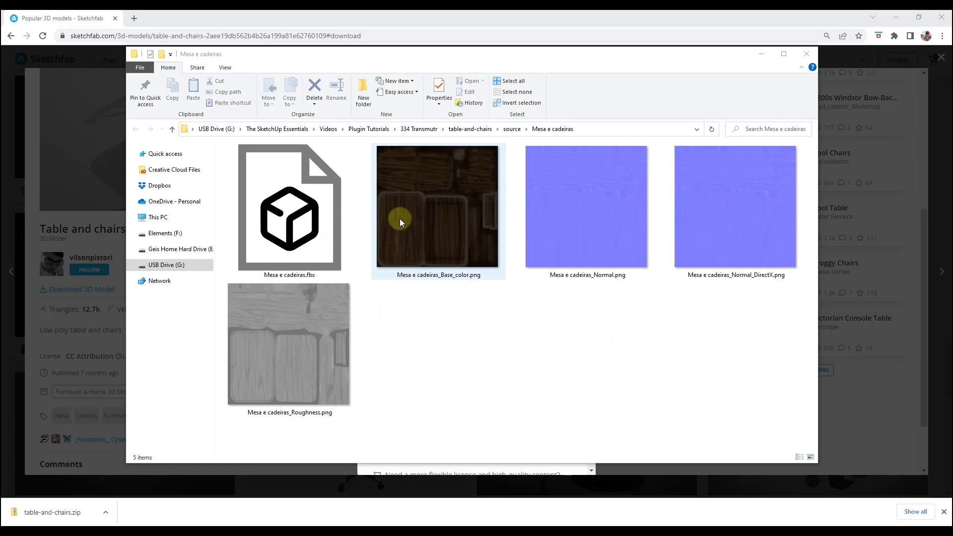
pyautogui.click(289, 212)
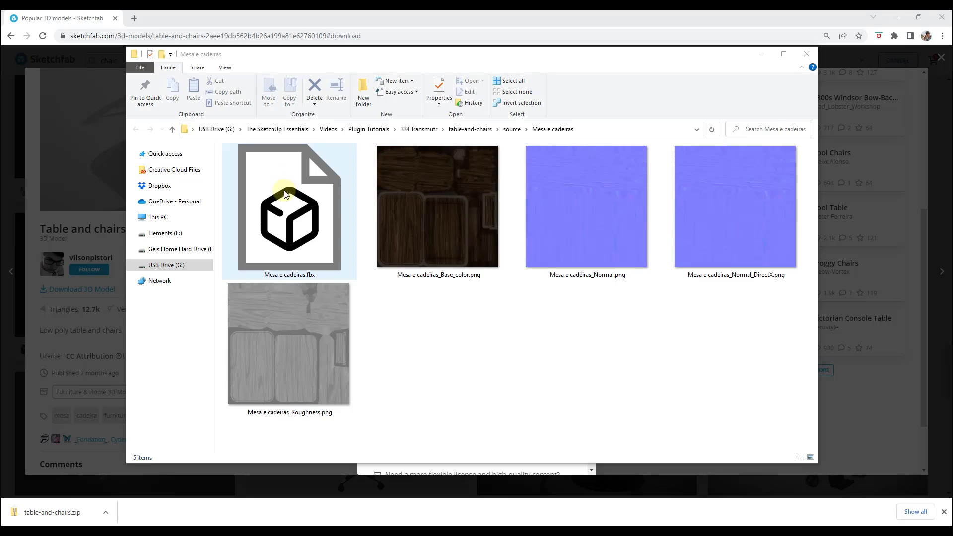
pyautogui.click(437, 206)
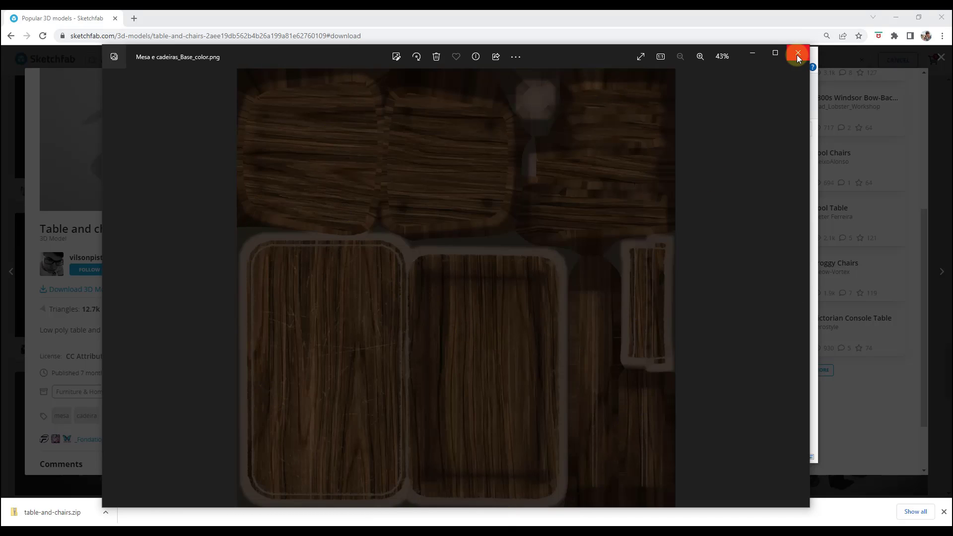
pyautogui.click(798, 53)
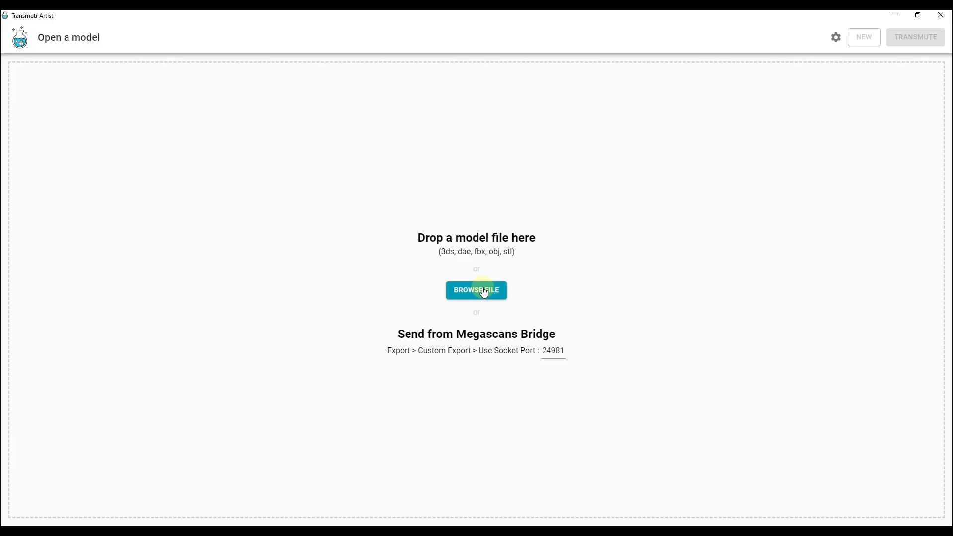
# Step: Load the Mesa e cadeiras FBX, set the up axis to +Y and the scale multiplier to 50
pyautogui.click(475, 289)
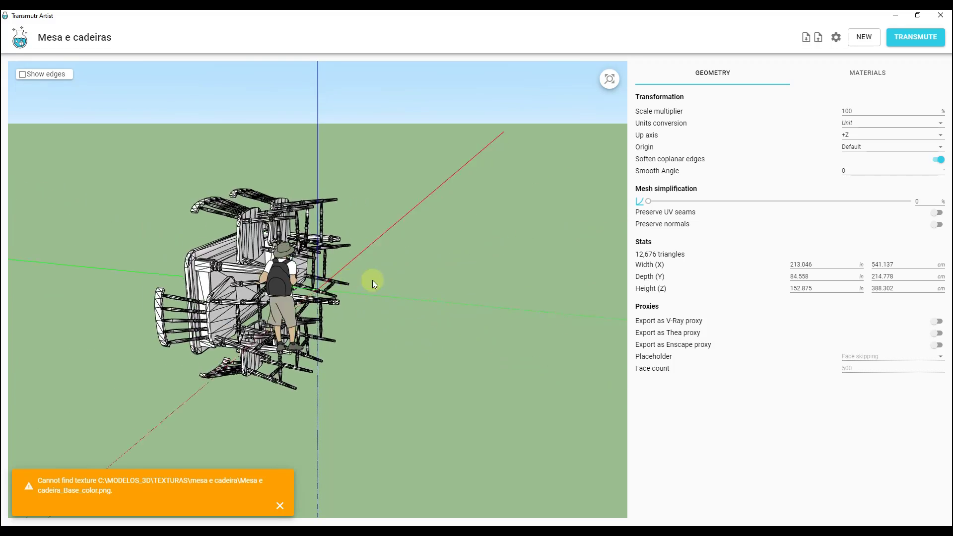
pyautogui.moveTo(374, 284); pyautogui.dragTo(444, 270)
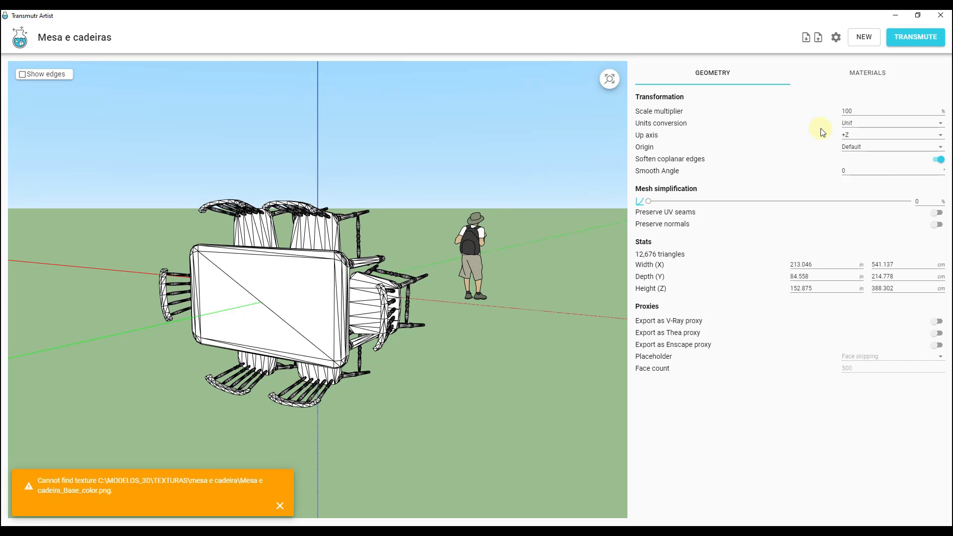
pyautogui.click(892, 135)
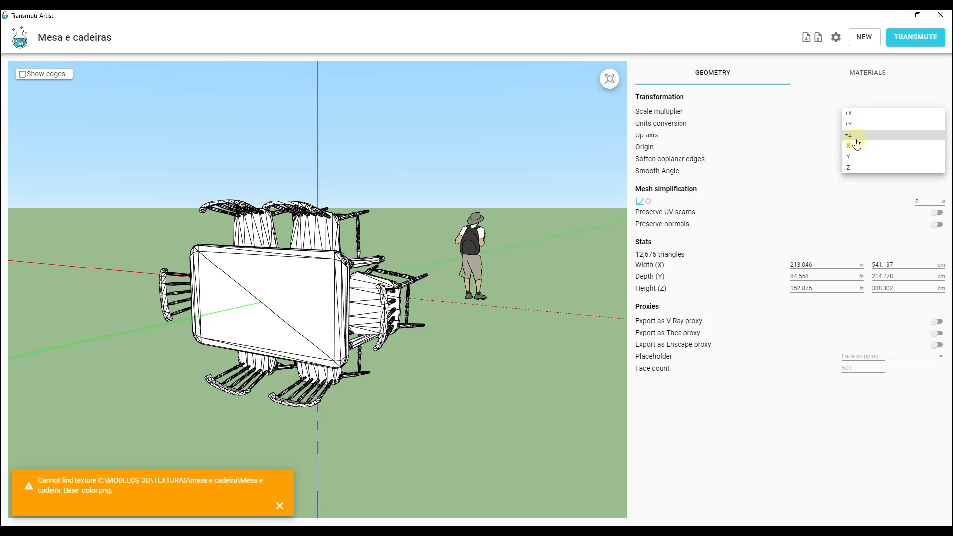
pyautogui.click(848, 123)
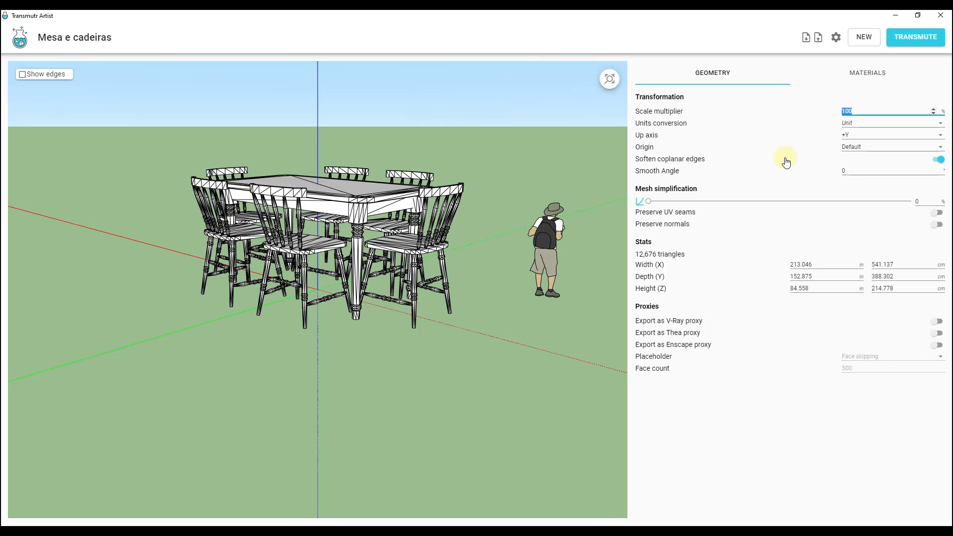
pyautogui.write('50')
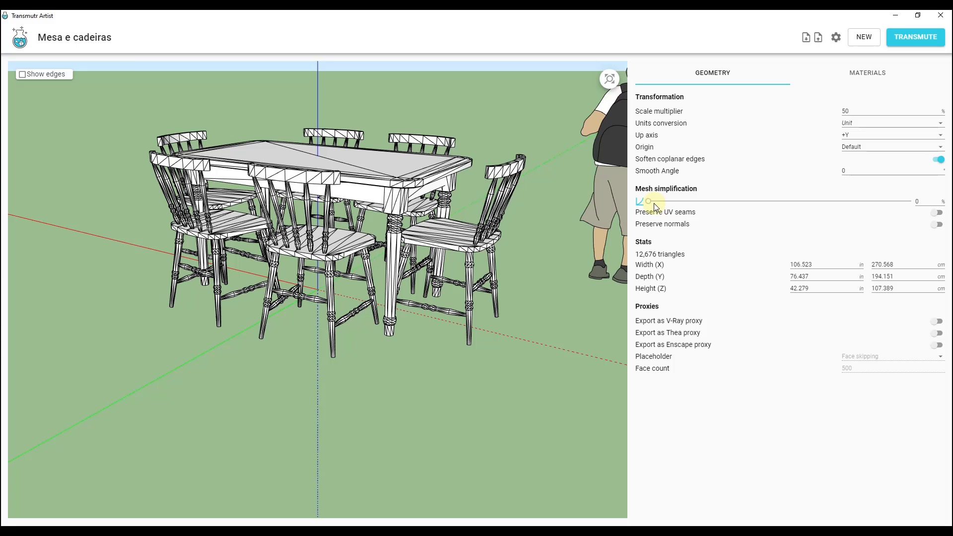
pyautogui.moveTo(643, 201); pyautogui.dragTo(836, 201)
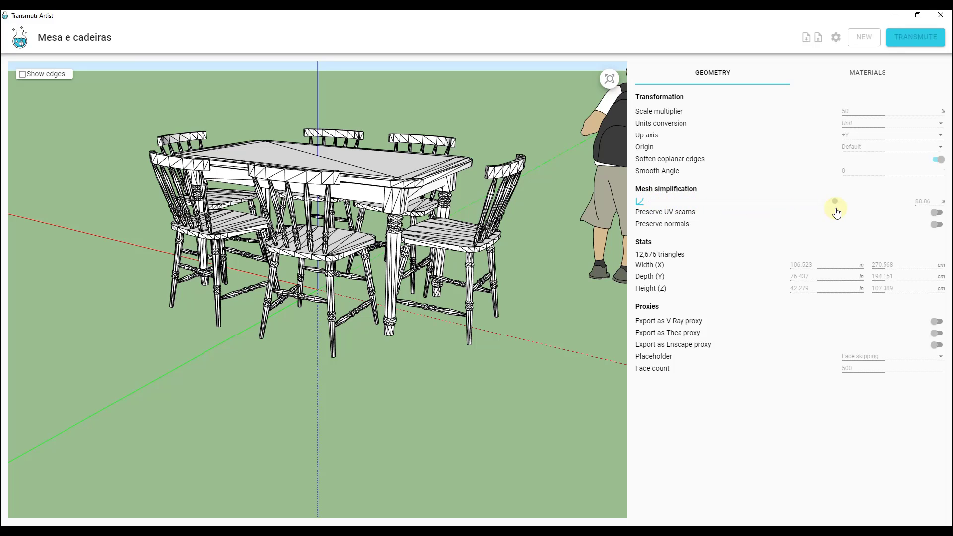
pyautogui.moveTo(835, 201); pyautogui.dragTo(798, 202)
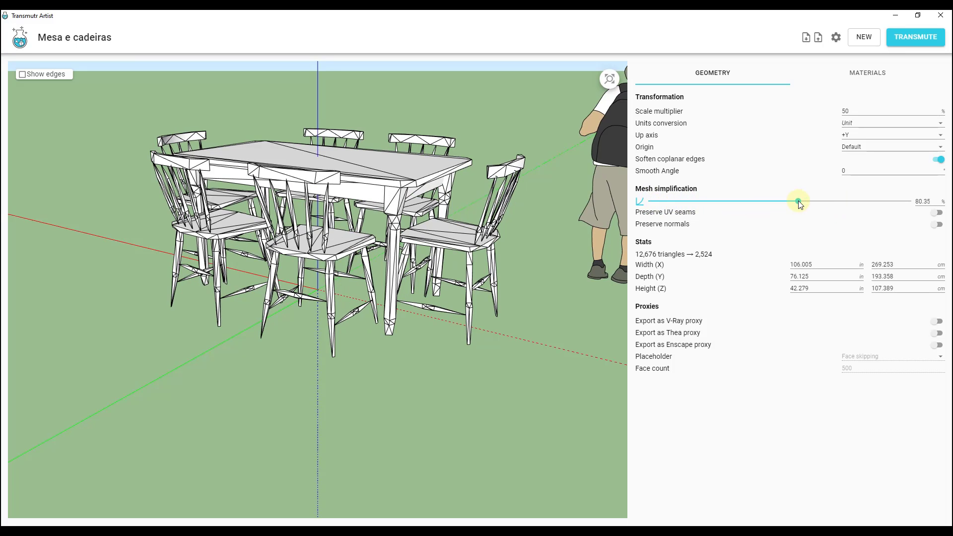
pyautogui.moveTo(797, 201); pyautogui.dragTo(888, 201)
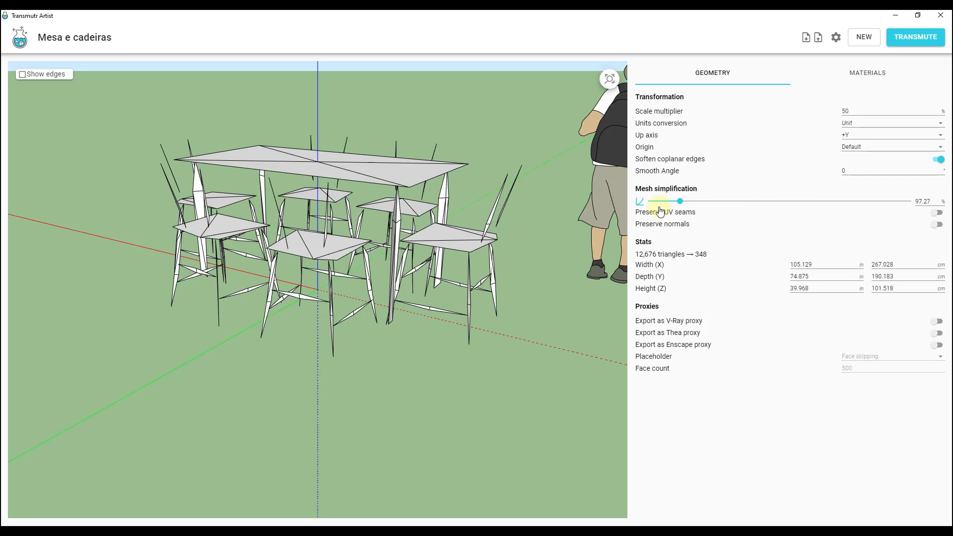
pyautogui.moveTo(679, 201); pyautogui.dragTo(646, 201)
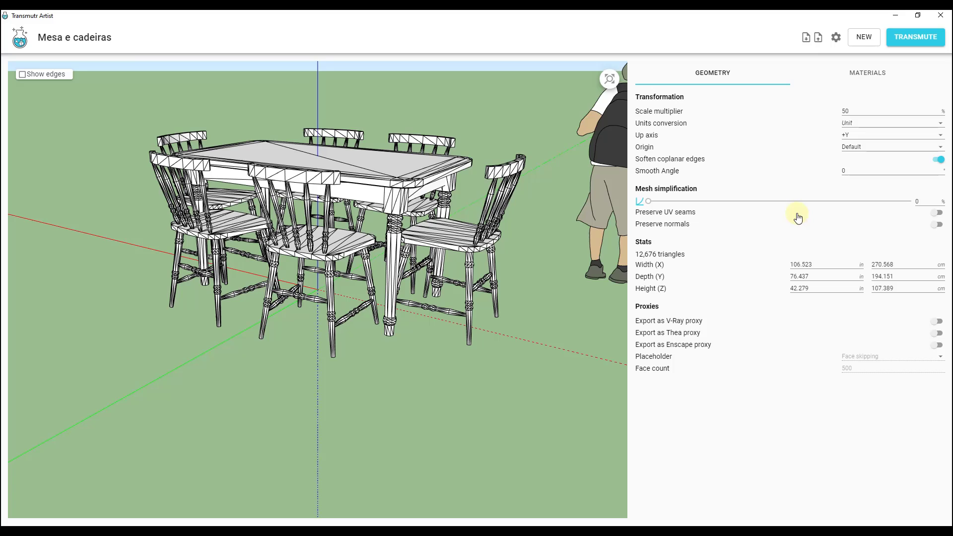
pyautogui.moveTo(696, 326)
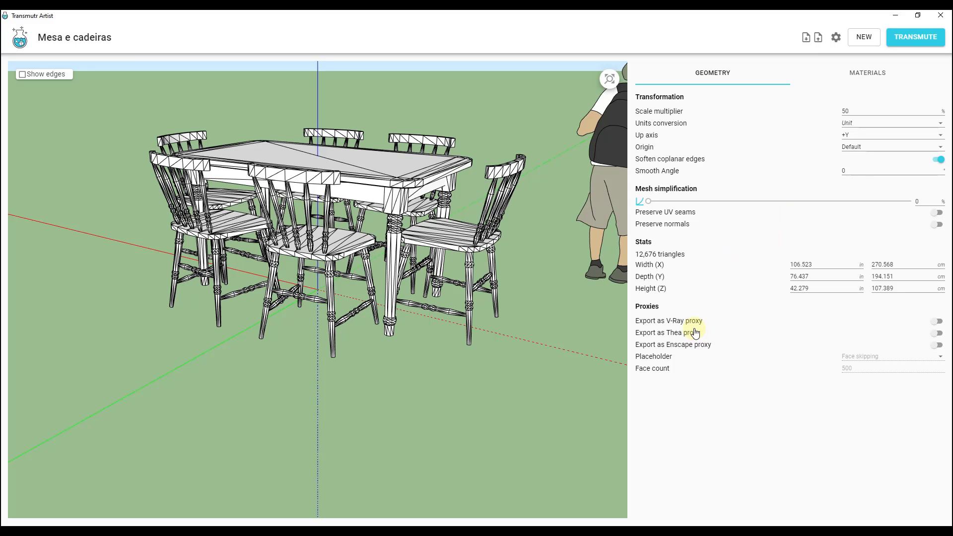
pyautogui.moveTo(701, 357)
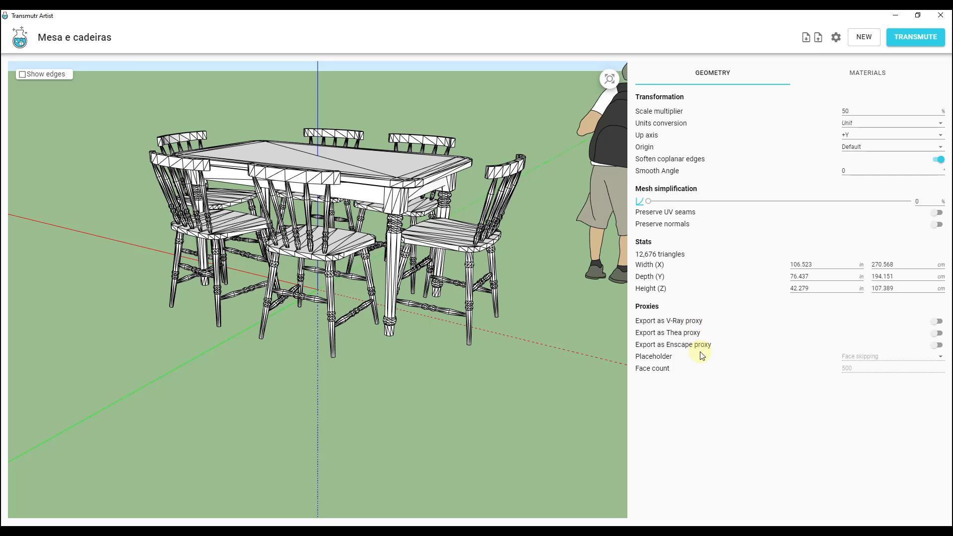
pyautogui.moveTo(683, 336)
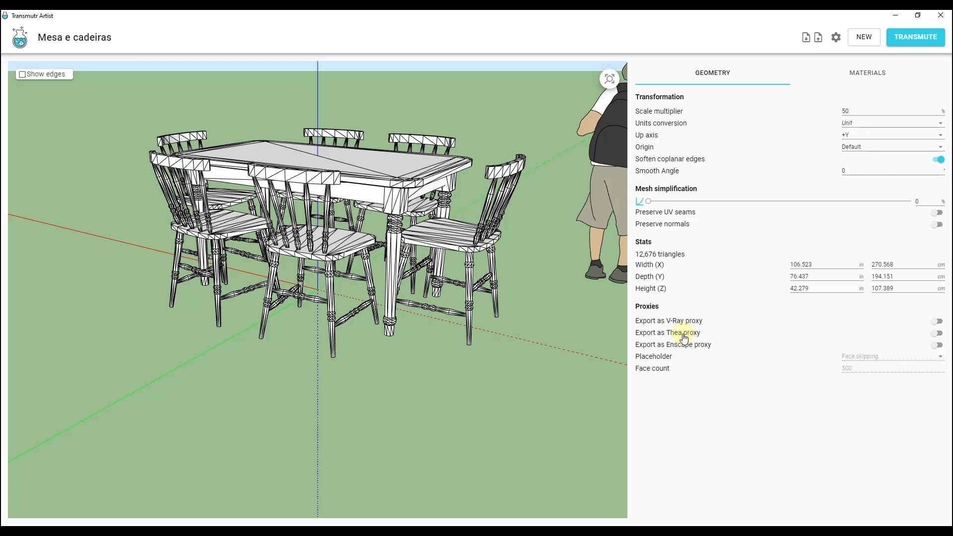
pyautogui.moveTo(698, 348)
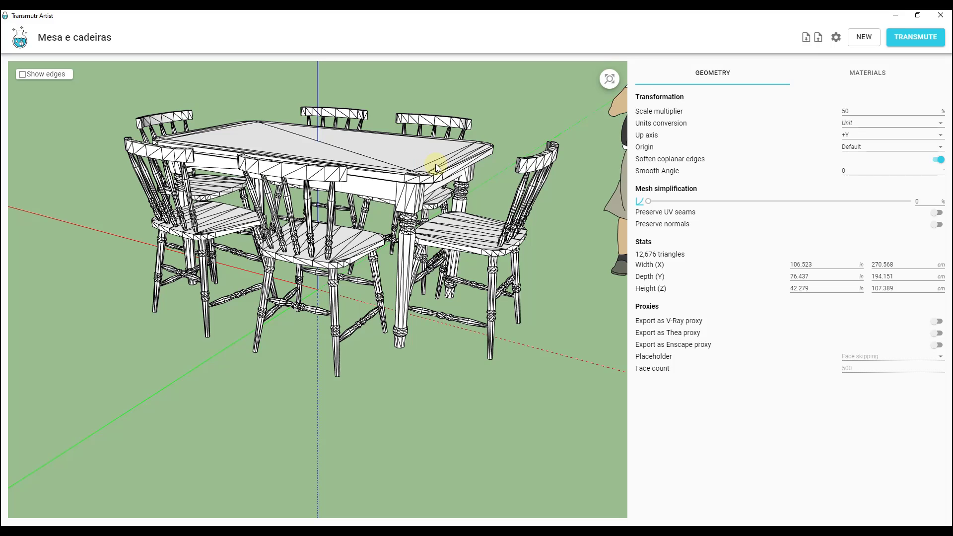
pyautogui.moveTo(294, 177)
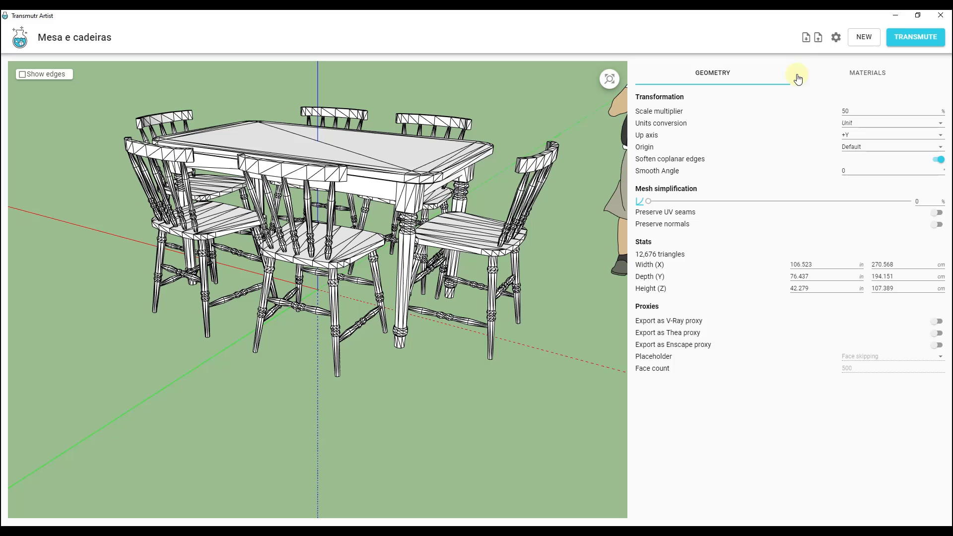
# Step: Assign Mesa e cadeiras_Base_color.png as the Mesa e cadeira material's Color/Diffuse texture
pyautogui.click(866, 72)
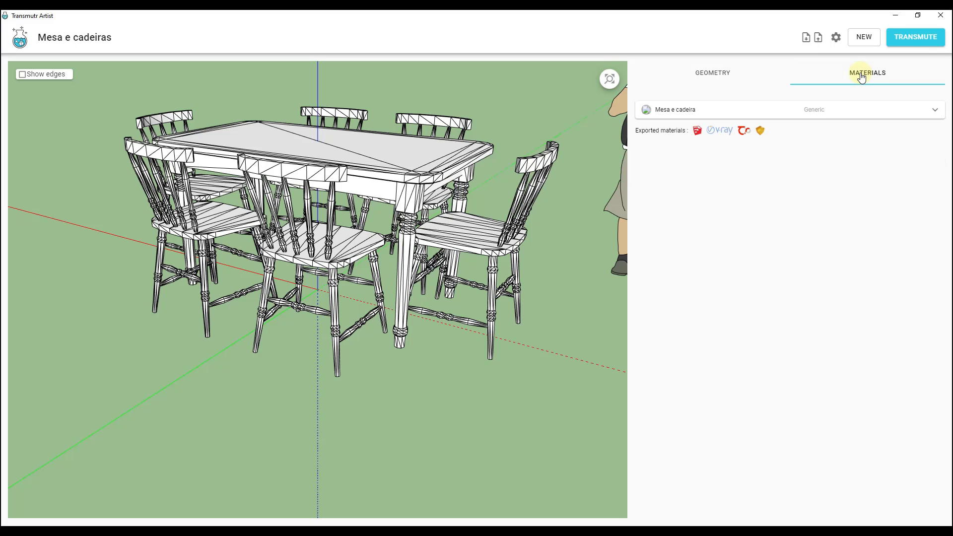
pyautogui.click(672, 109)
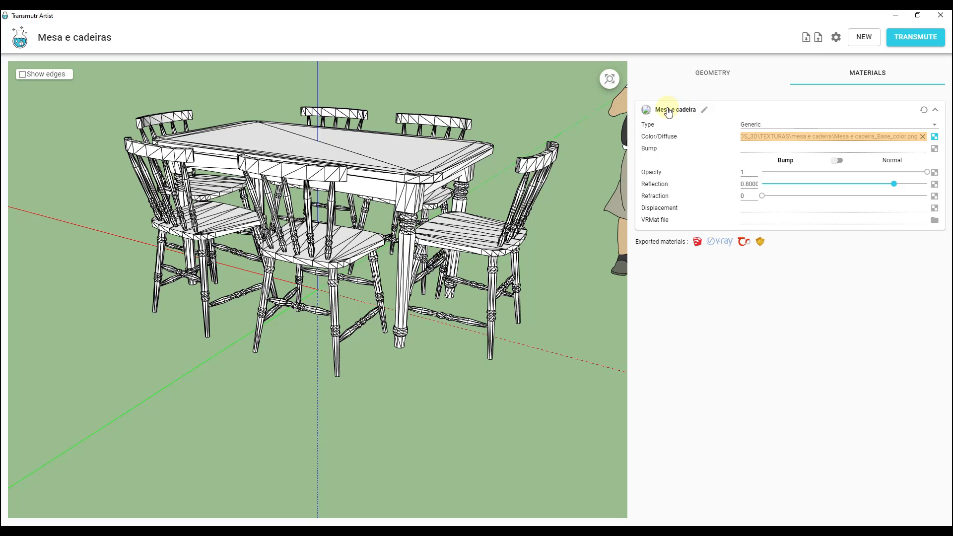
pyautogui.moveTo(923, 138)
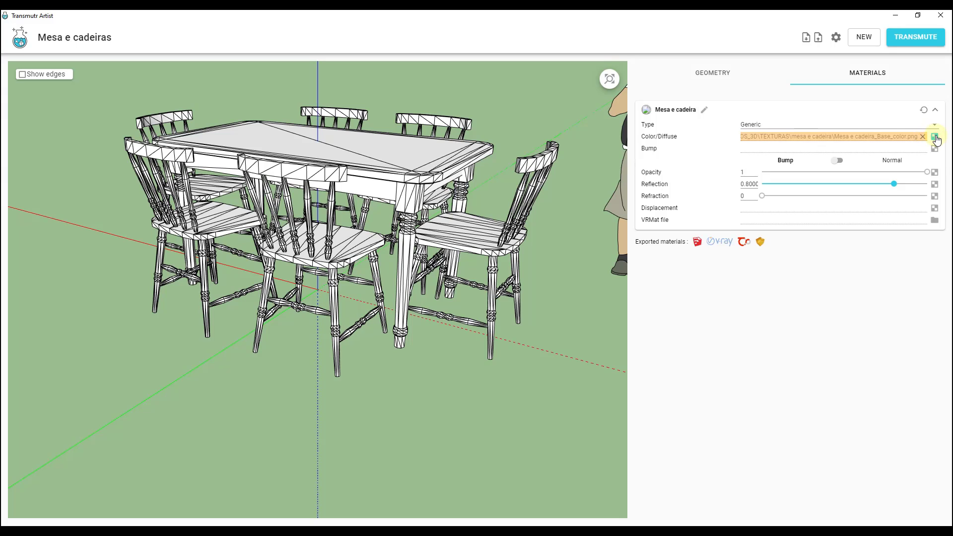
pyautogui.click(935, 136)
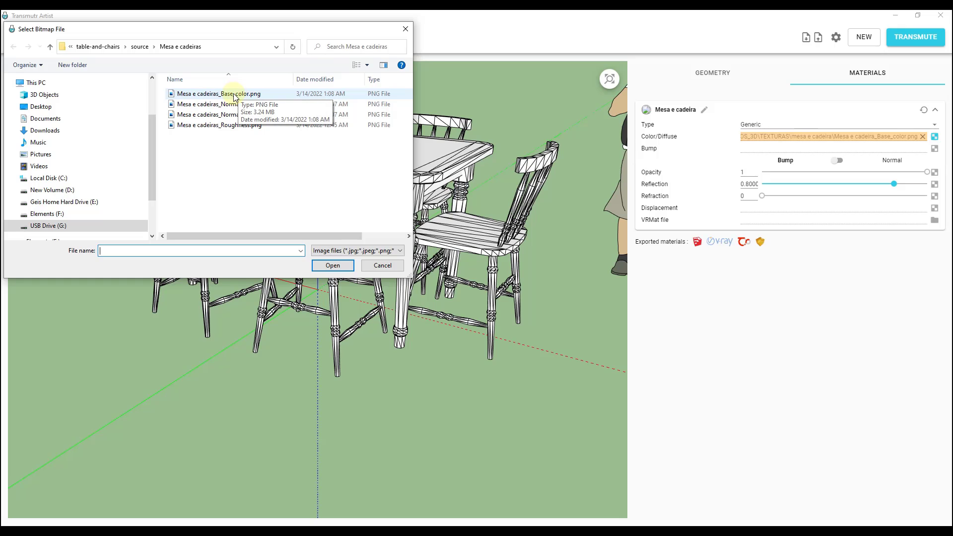
pyautogui.click(331, 266)
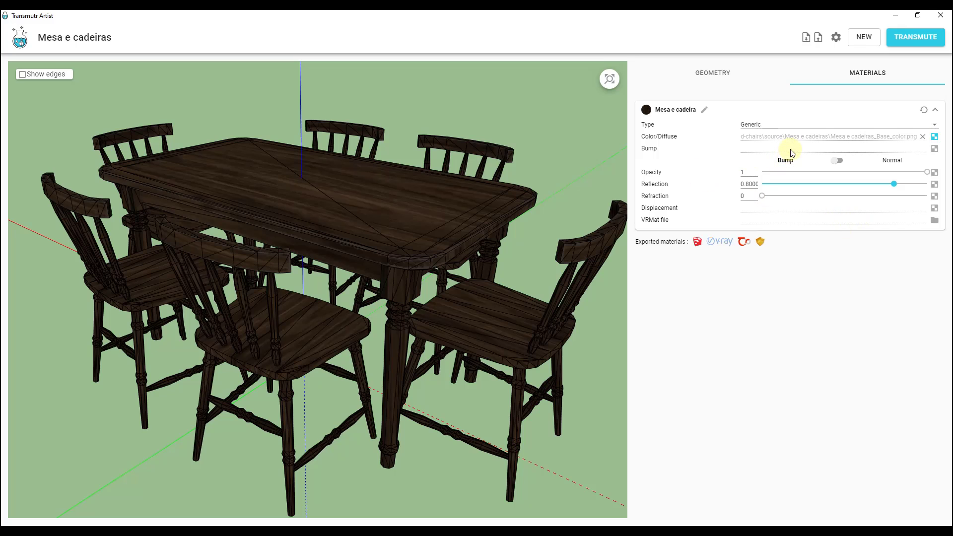
# Step: Switch the Mesa e cadeira material's Bump/Normal slot to Normal mode
pyautogui.click(838, 161)
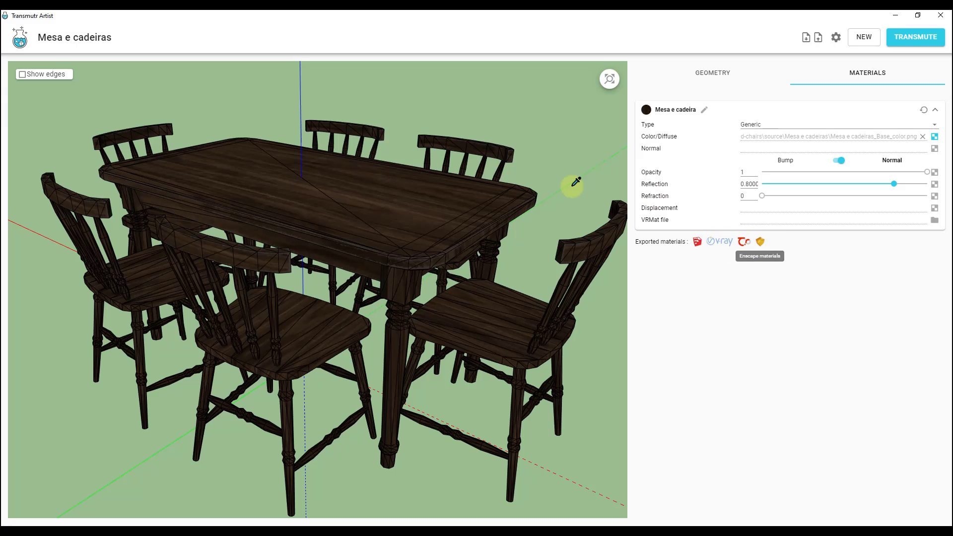
pyautogui.moveTo(570, 183); pyautogui.dragTo(399, 264)
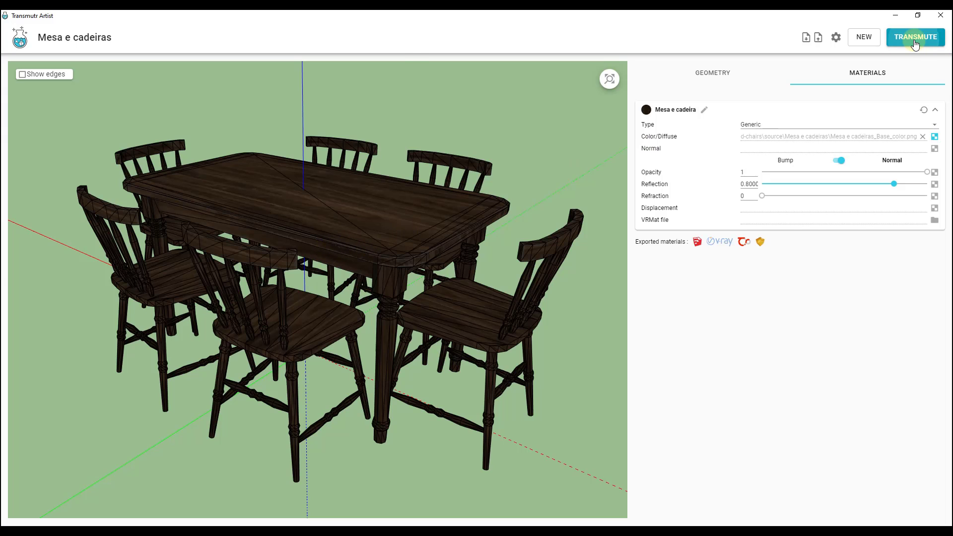
# Step: Transmute the table set into a SketchUp file named Table
pyautogui.click(914, 37)
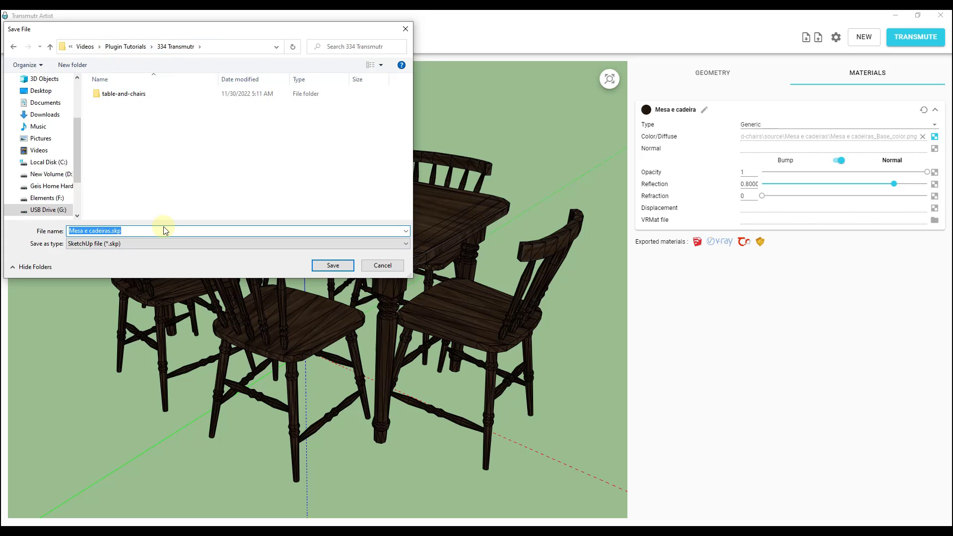
pyautogui.write('Table')
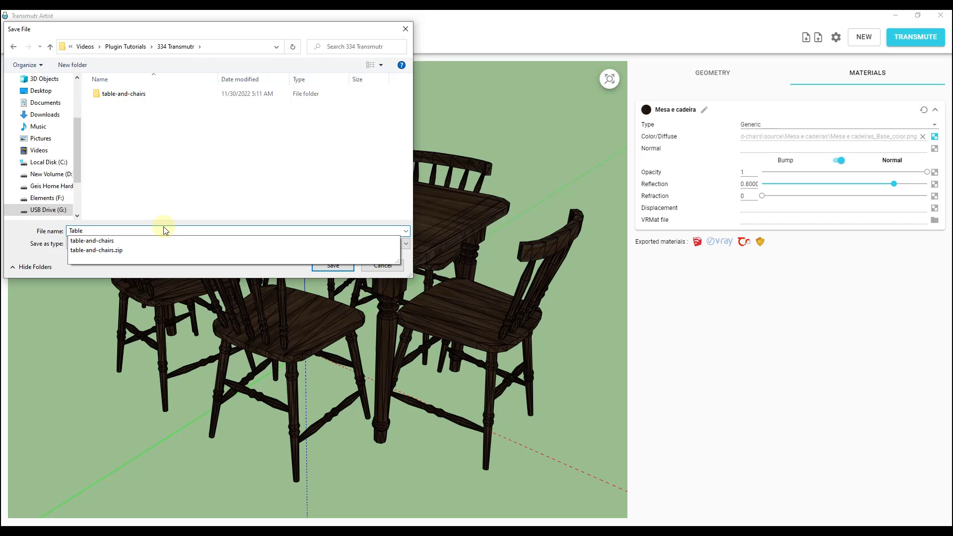
pyautogui.click(333, 266)
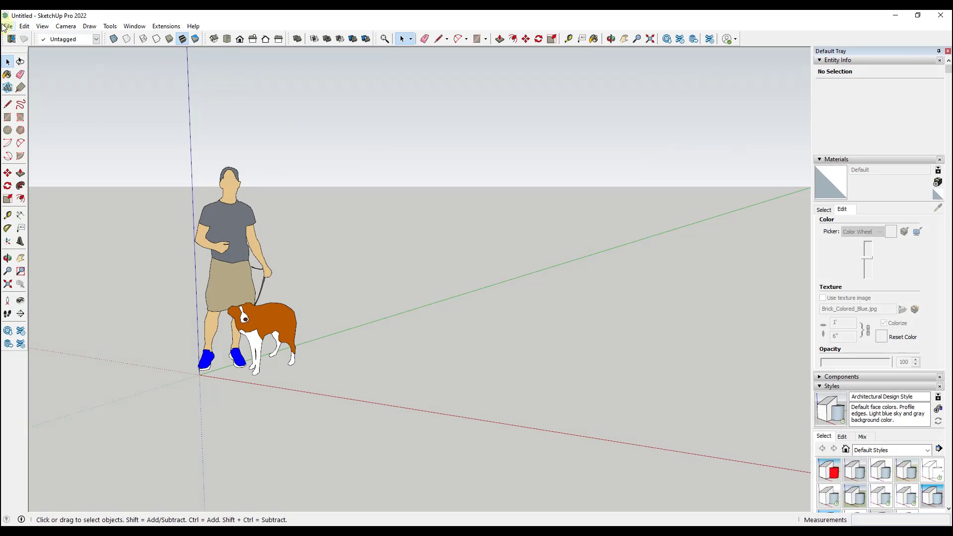
# Step: Start importing Table.skp into the SketchUp model via the File menu
pyautogui.click(8, 26)
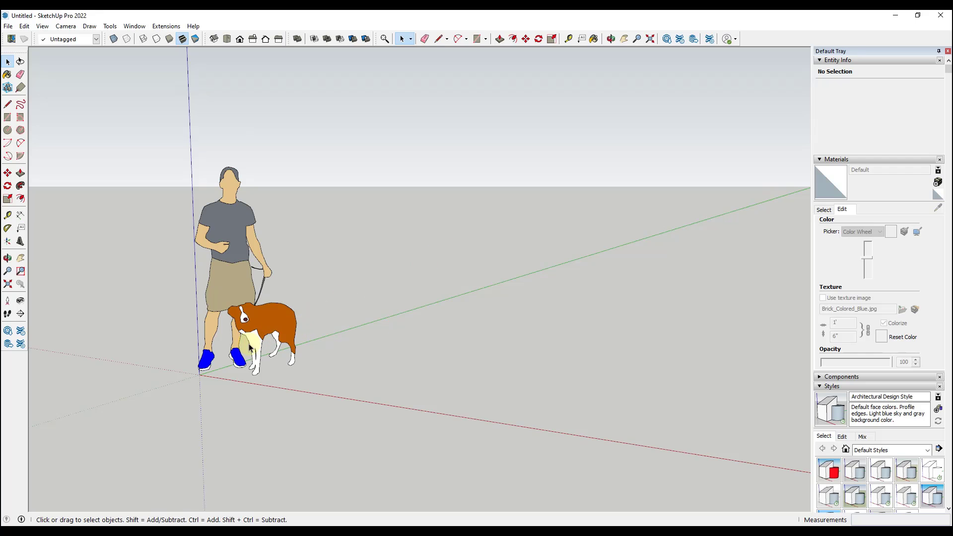
pyautogui.moveTo(337, 381)
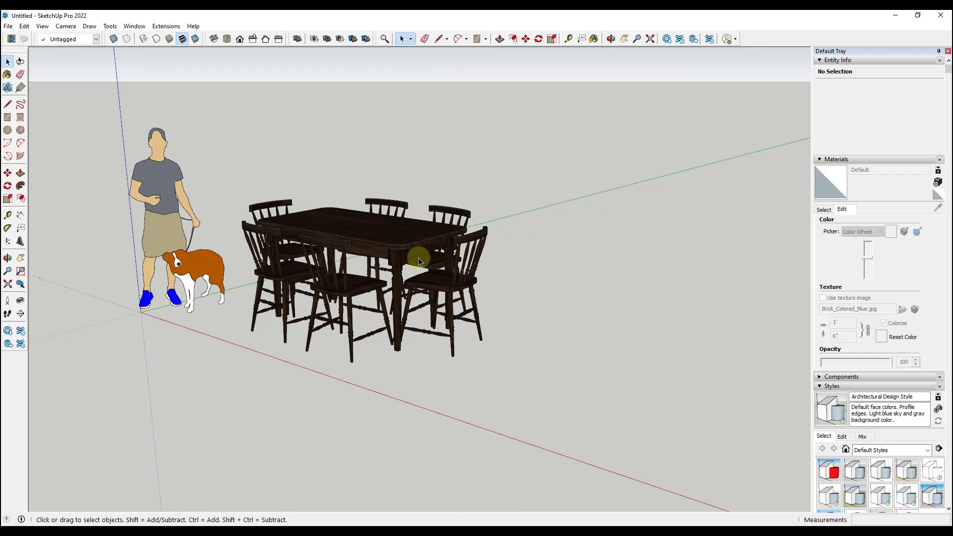
pyautogui.moveTo(395, 262)
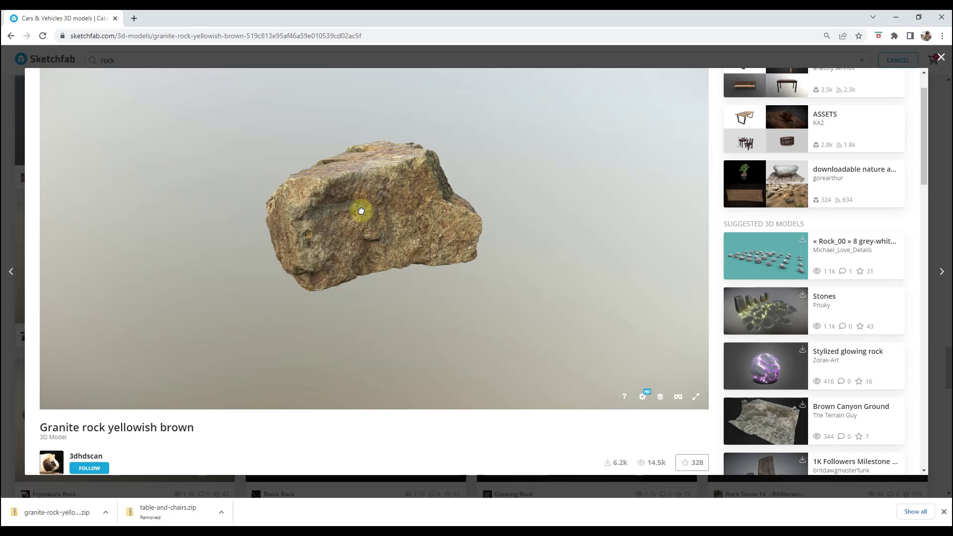
# Step: Bring up the Download 3D Model options for the Granite rock yellowish brown model
pyautogui.scroll(-3)
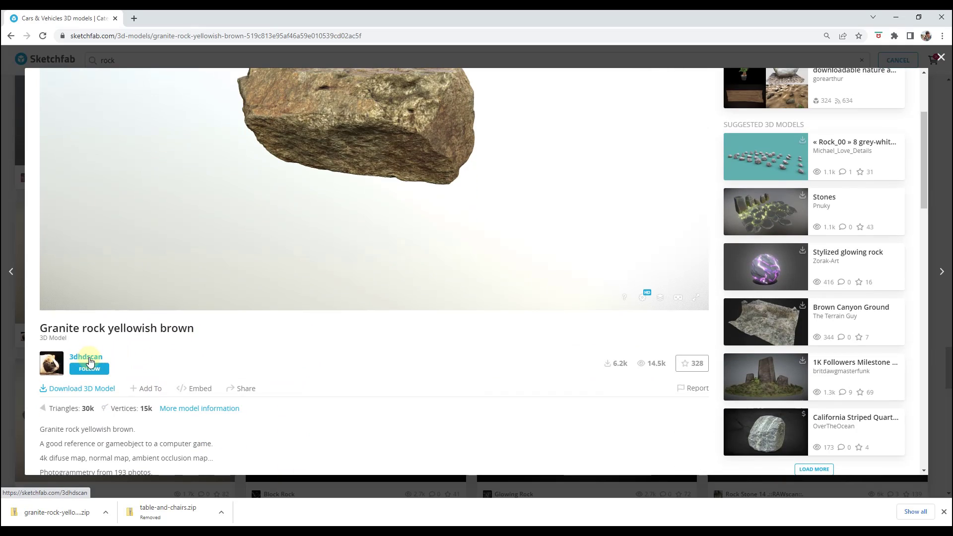
pyautogui.scroll(-3)
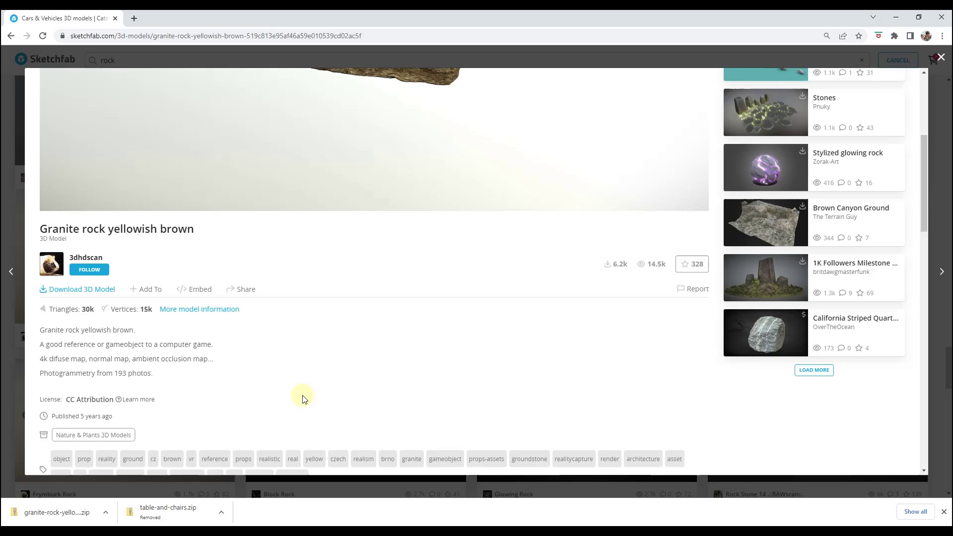
pyautogui.scroll(-3)
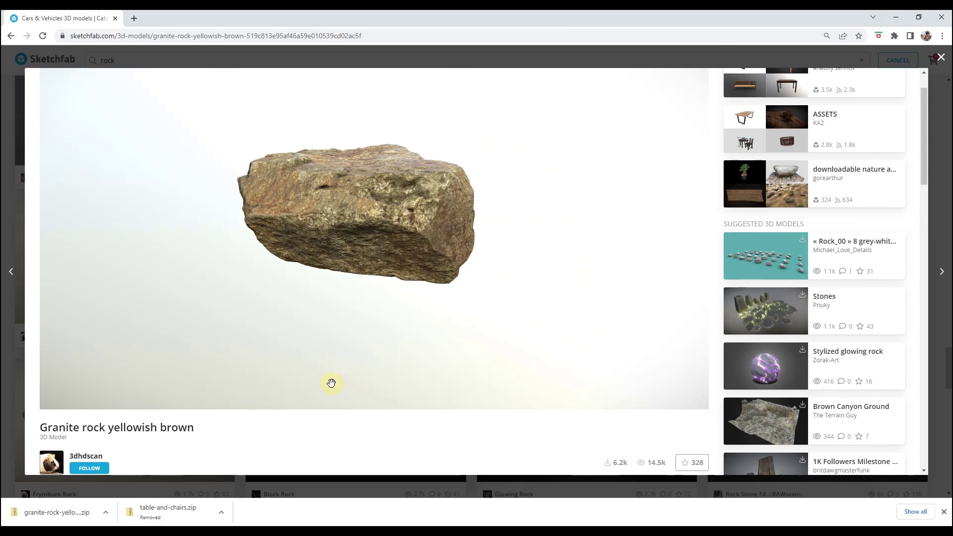
pyautogui.scroll(-3)
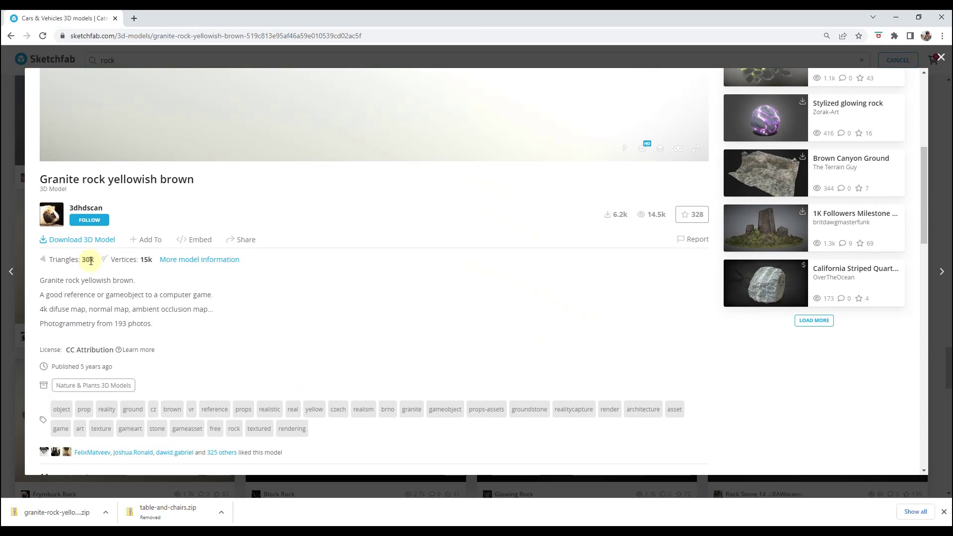
pyautogui.click(82, 239)
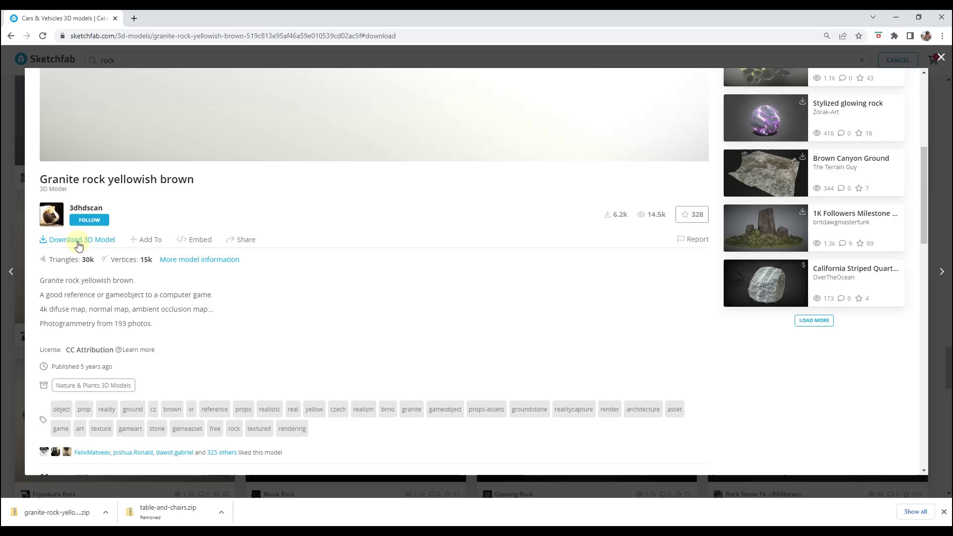
pyautogui.click(82, 240)
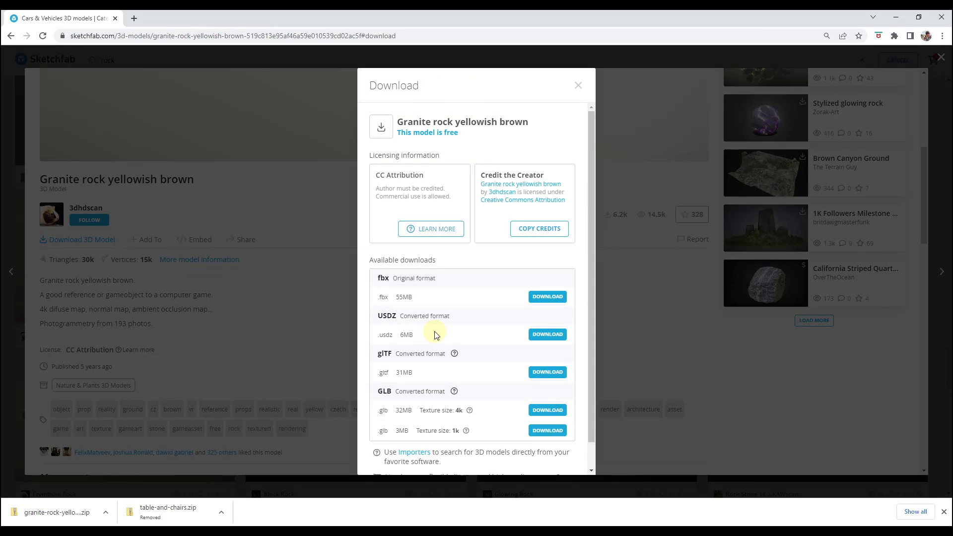
pyautogui.moveTo(436, 300)
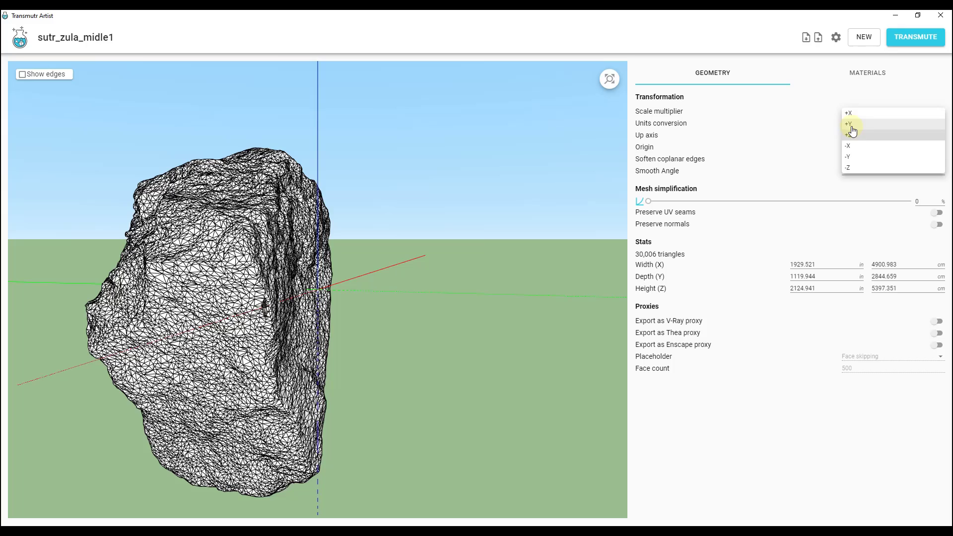
# Step: Set the granite rock's up axis to +Y and its scale multiplier to 10
pyautogui.click(848, 123)
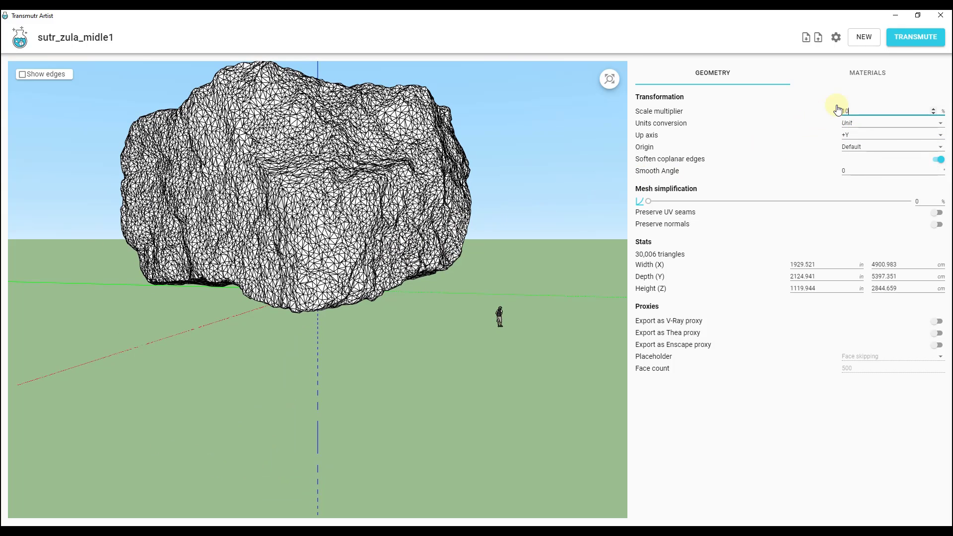
pyautogui.write('10')
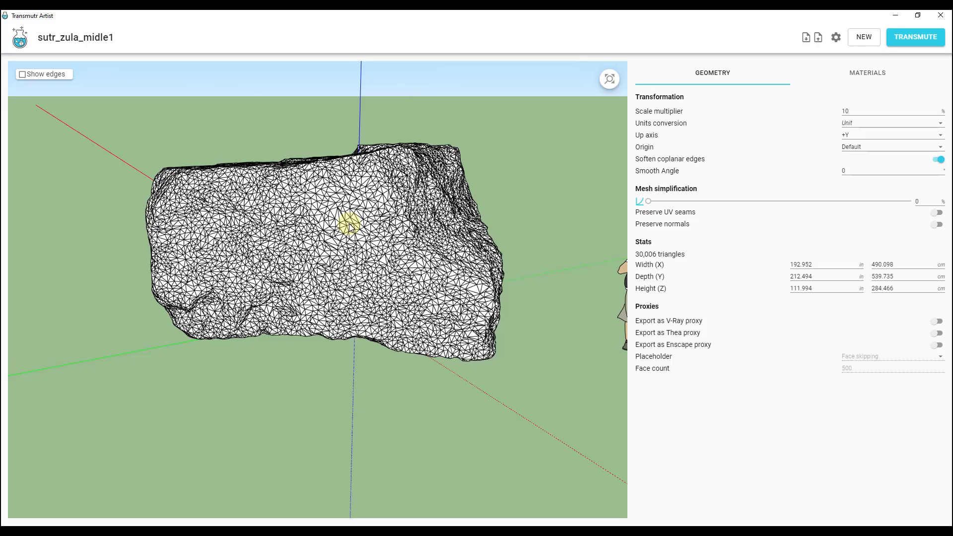
pyautogui.click(867, 72)
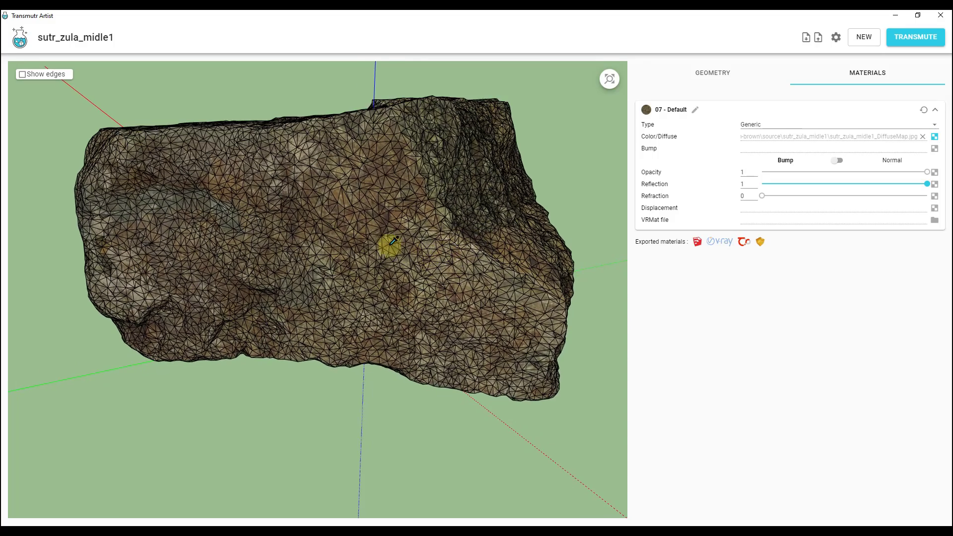
# Step: Hide the mesh edges to view the textured rock, then return to Geometry settings
pyautogui.click(22, 74)
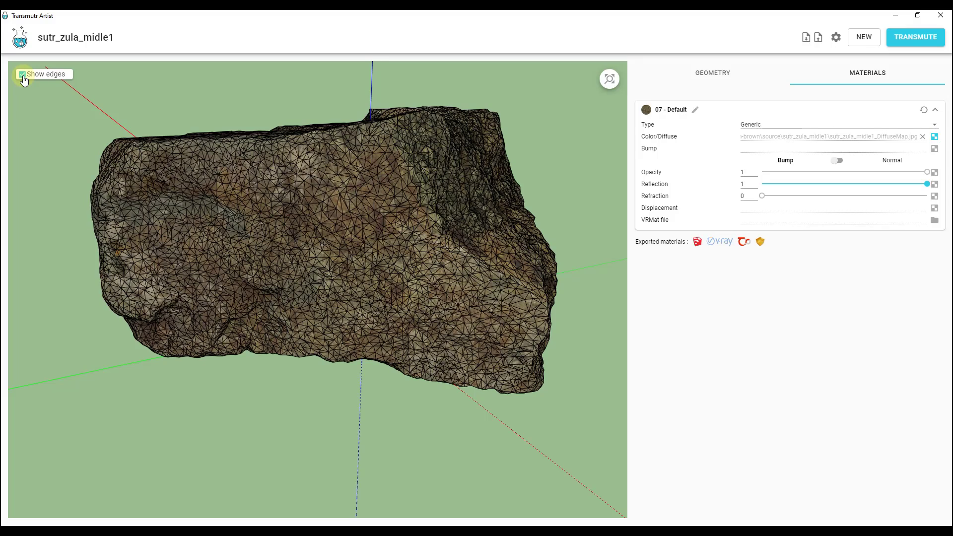
pyautogui.click(21, 73)
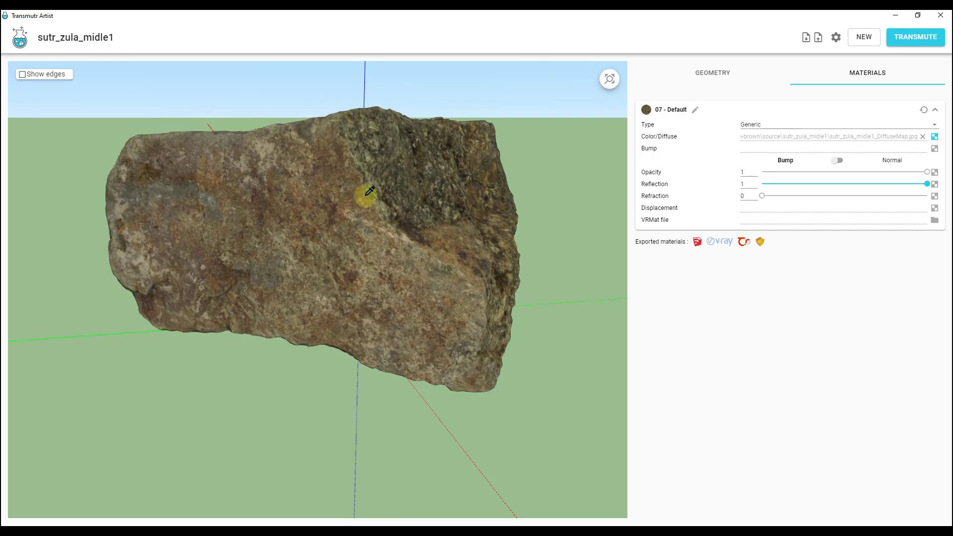
pyautogui.click(712, 73)
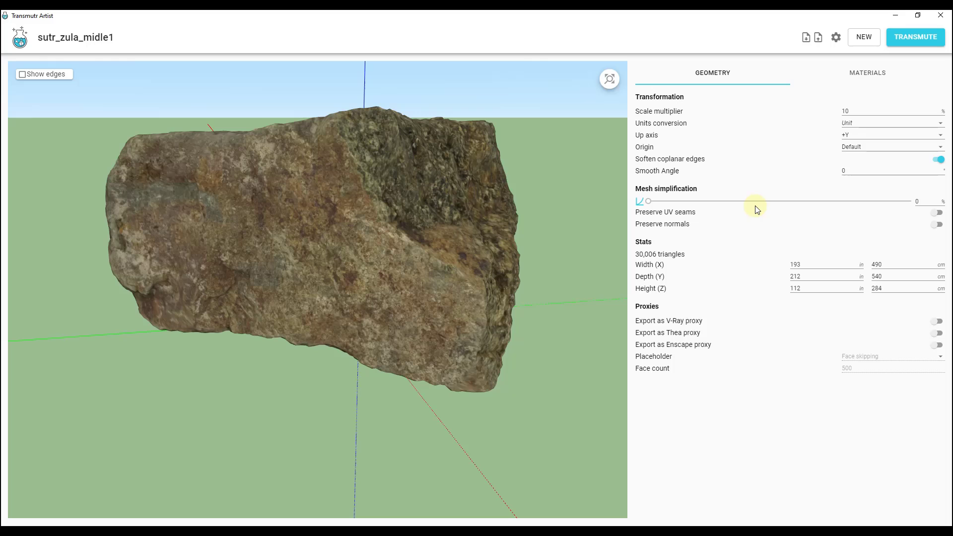
pyautogui.moveTo(762, 207)
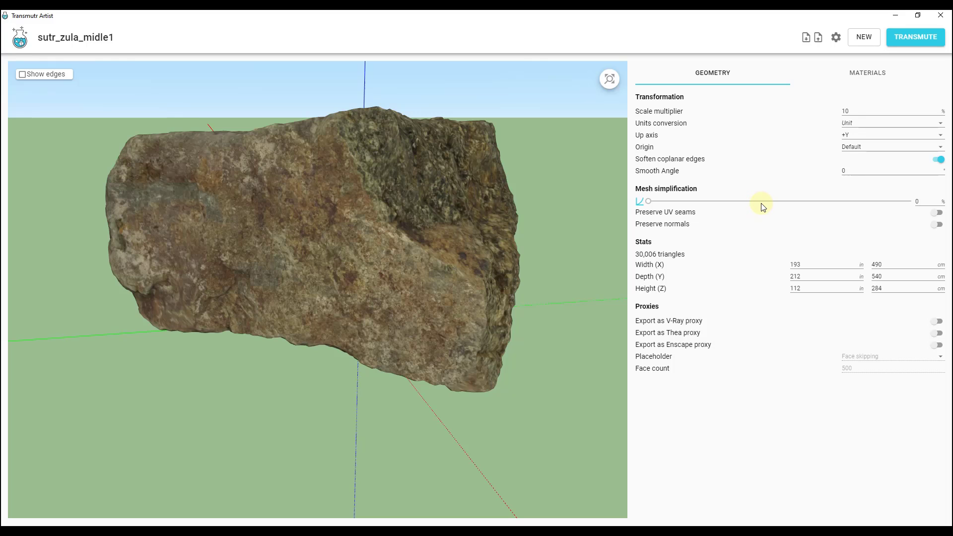
# Step: Keep UV seams and normals, show edges, and test simplification up to about 87 percent
pyautogui.click(937, 212)
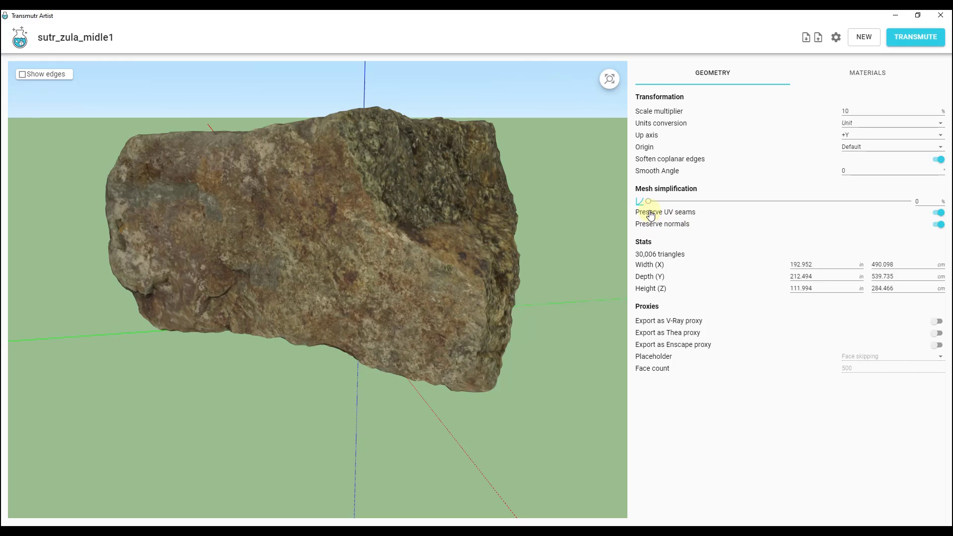
pyautogui.moveTo(638, 201)
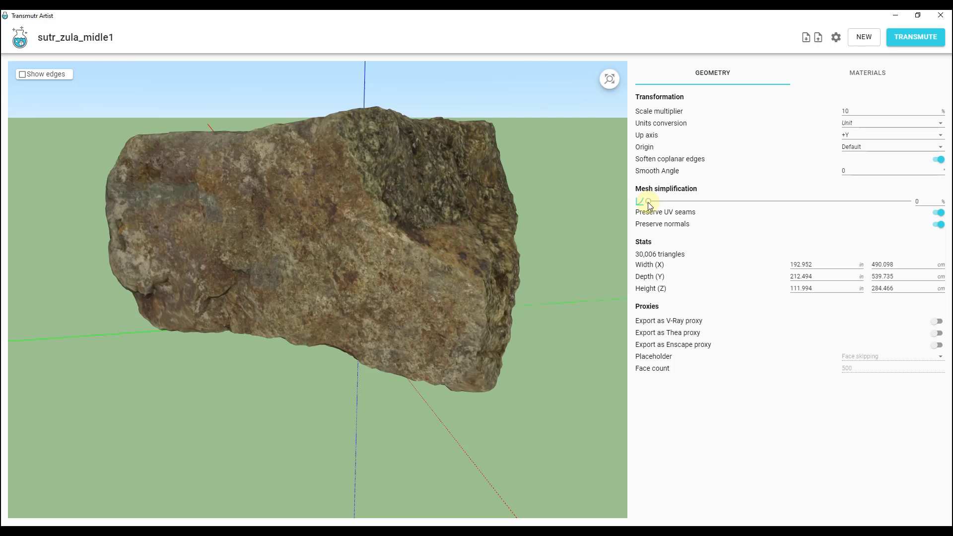
pyautogui.click(23, 73)
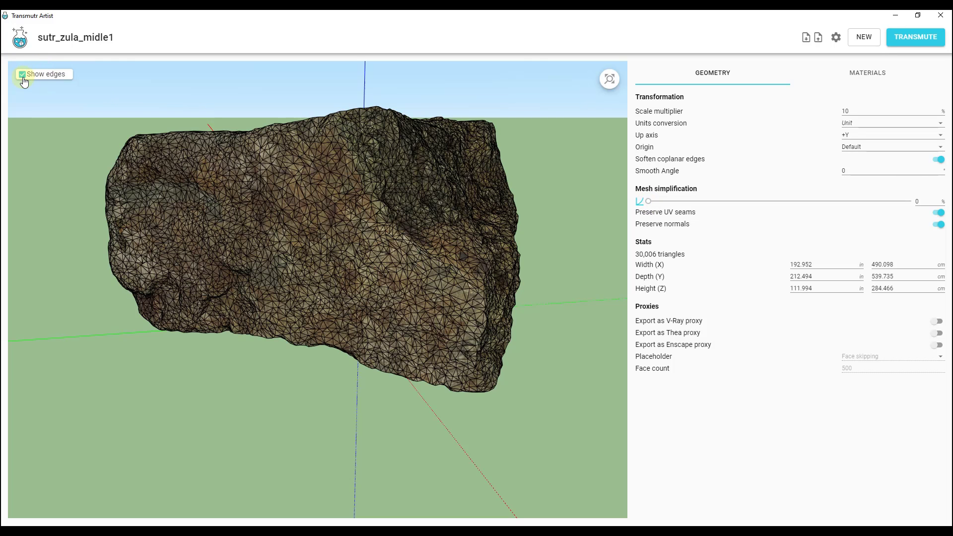
pyautogui.moveTo(647, 203)
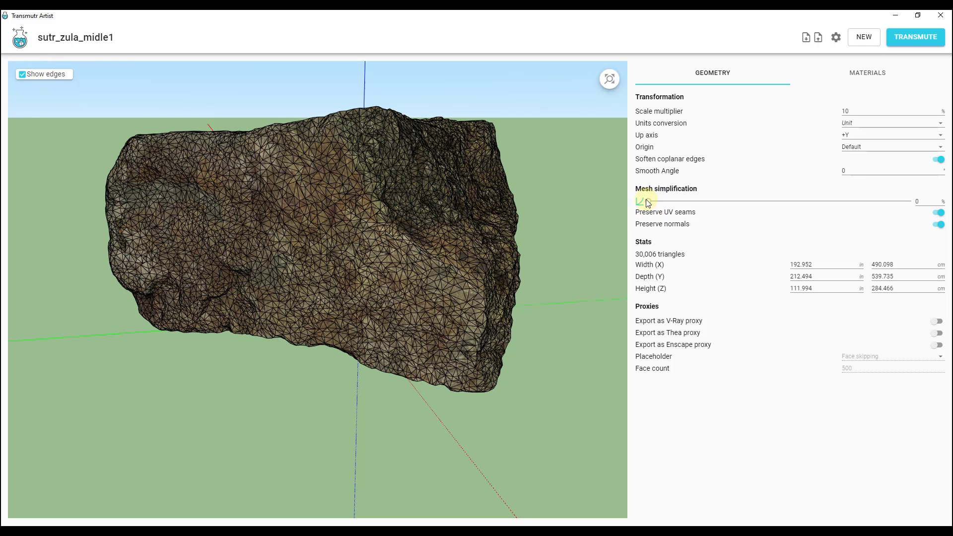
pyautogui.moveTo(638, 202); pyautogui.dragTo(686, 202)
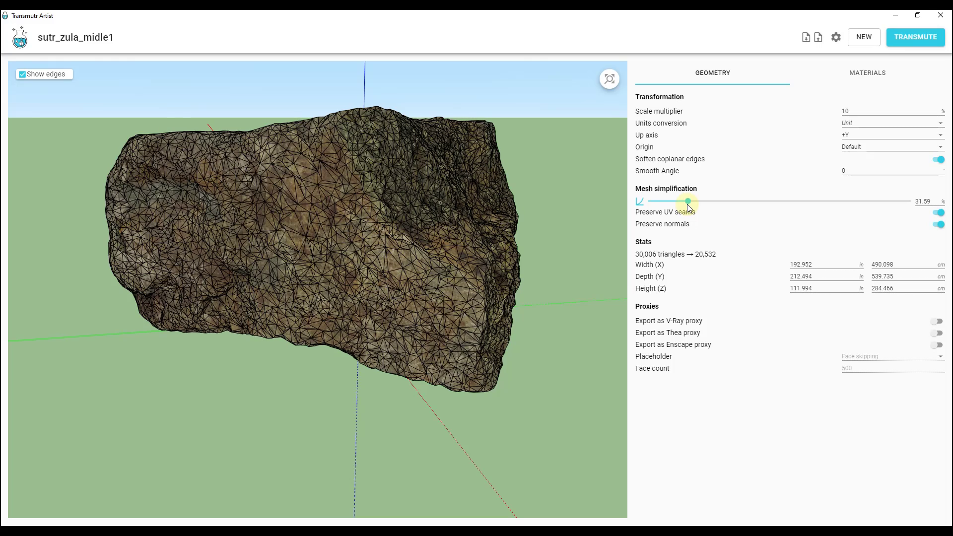
pyautogui.moveTo(687, 201); pyautogui.dragTo(743, 202)
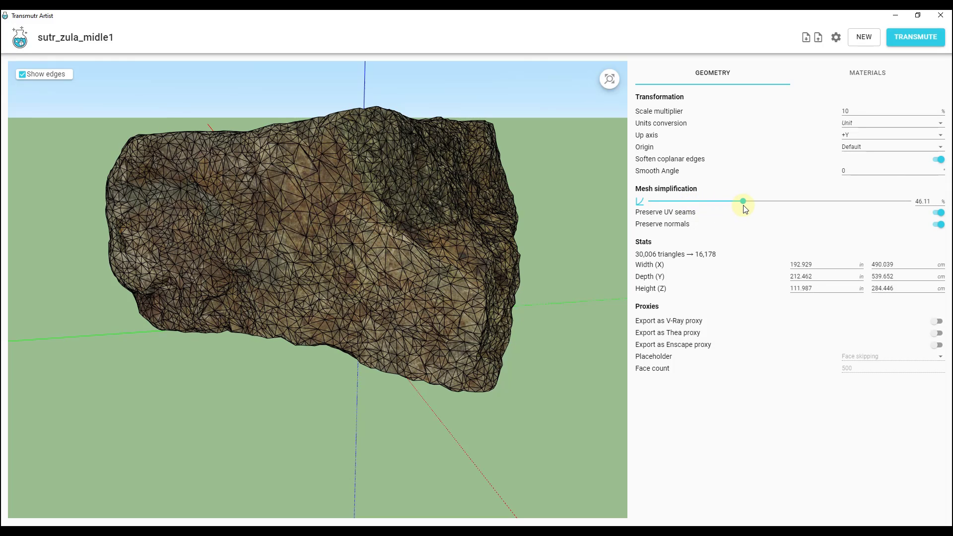
pyautogui.moveTo(743, 202); pyautogui.dragTo(787, 201)
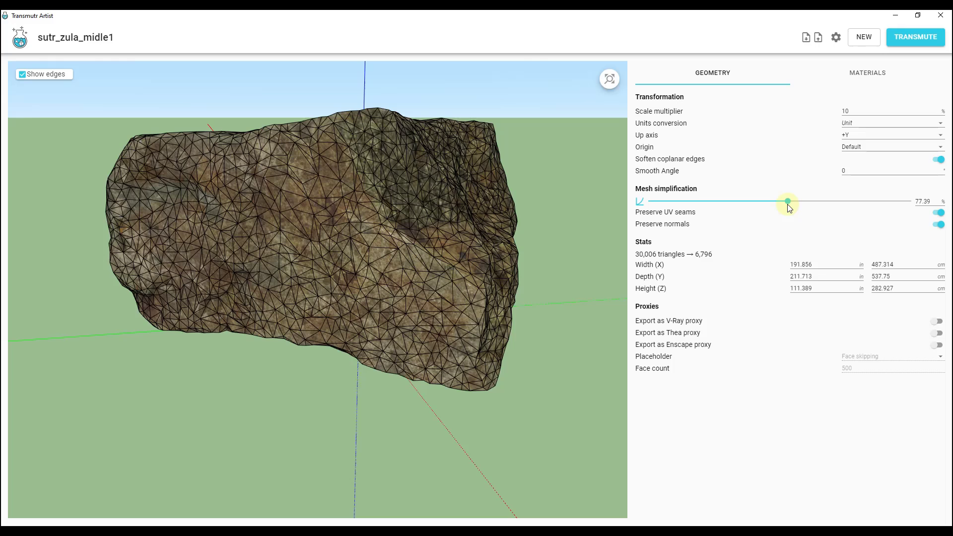
pyautogui.moveTo(788, 201); pyautogui.dragTo(825, 202)
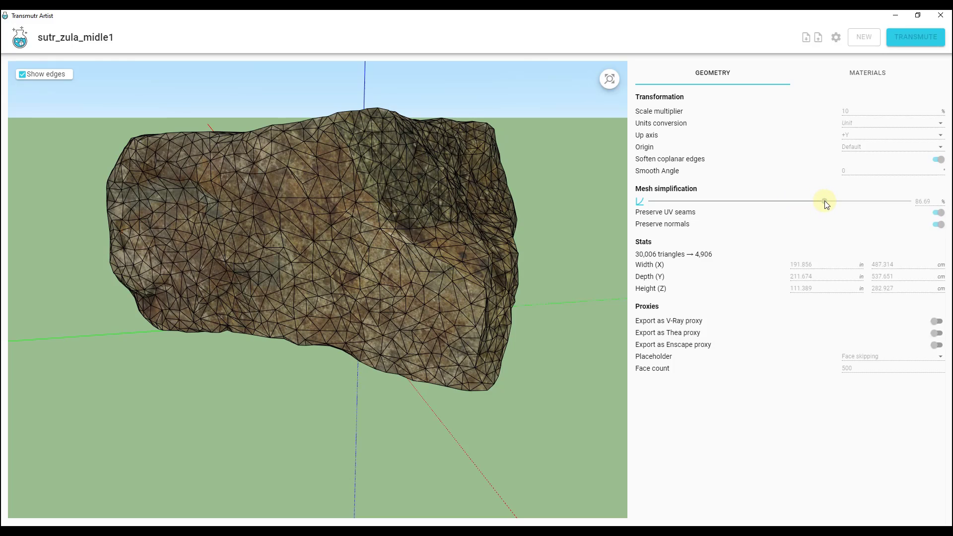
# Step: Hide edges, reset simplification to zero and review the rock's material settings
pyautogui.click(23, 74)
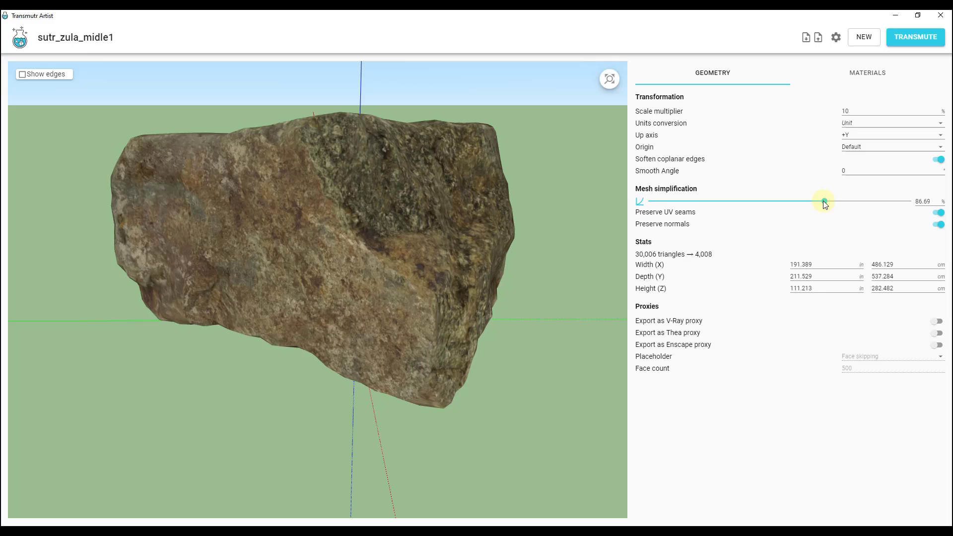
pyautogui.moveTo(824, 200); pyautogui.dragTo(647, 201)
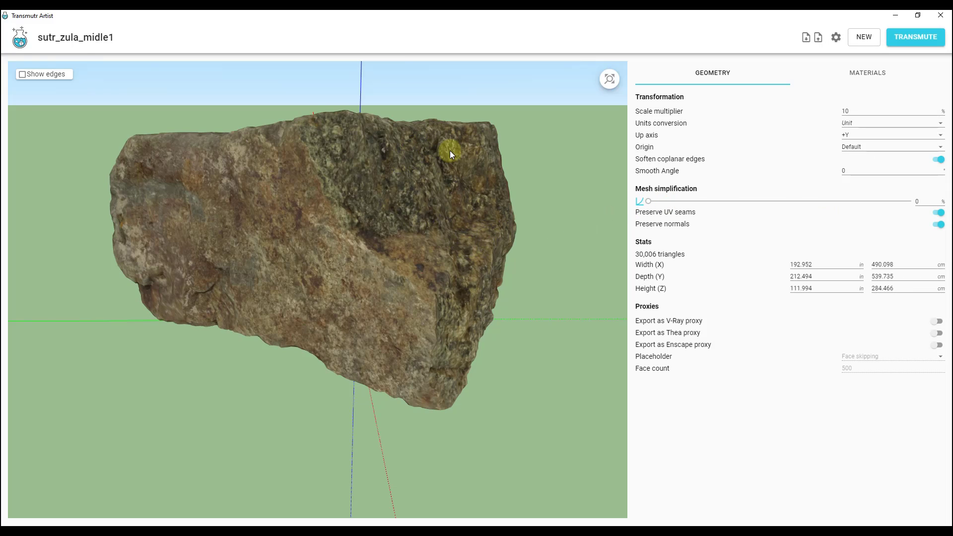
pyautogui.moveTo(648, 200); pyautogui.dragTo(800, 200)
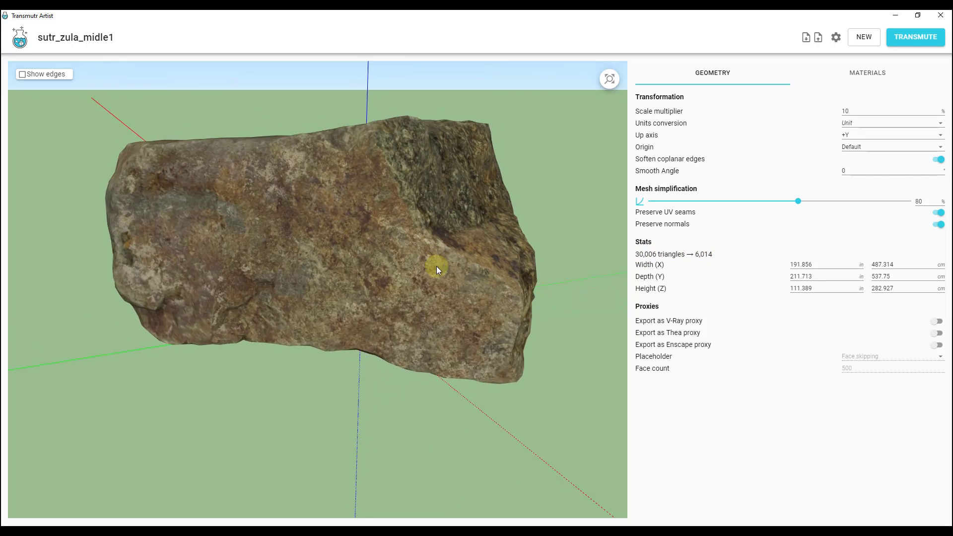
pyautogui.click(867, 73)
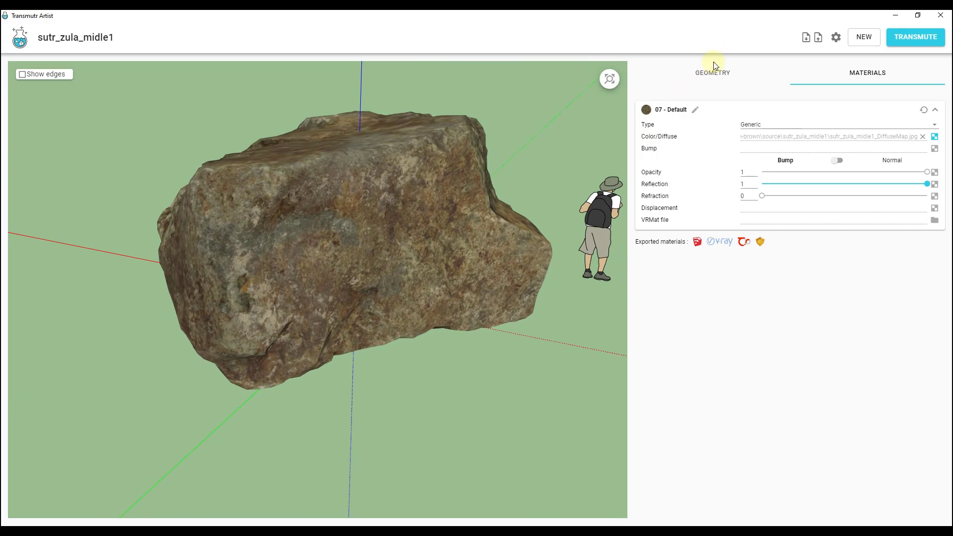
# Step: Transmute the full-detail rock and save it as Rock_Full.skp
pyautogui.click(711, 73)
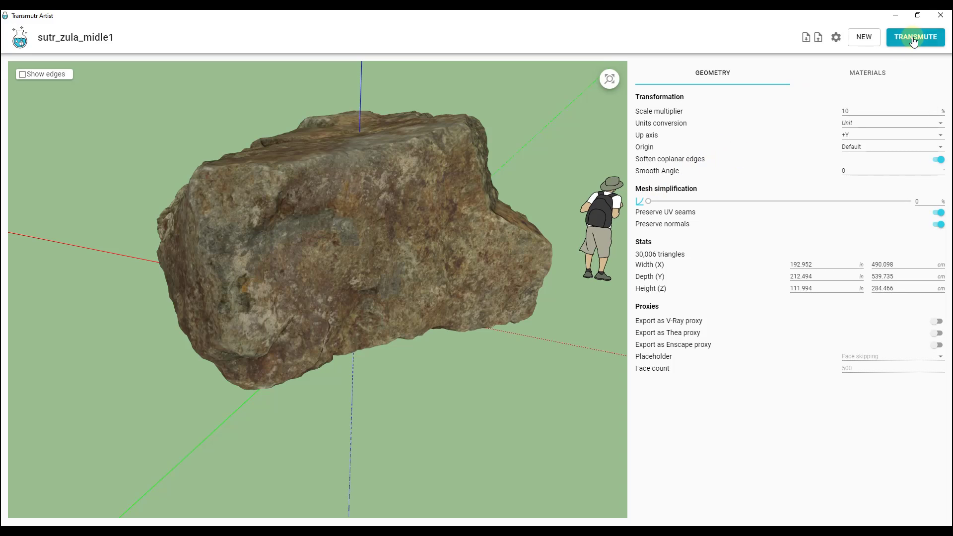
pyautogui.click(914, 37)
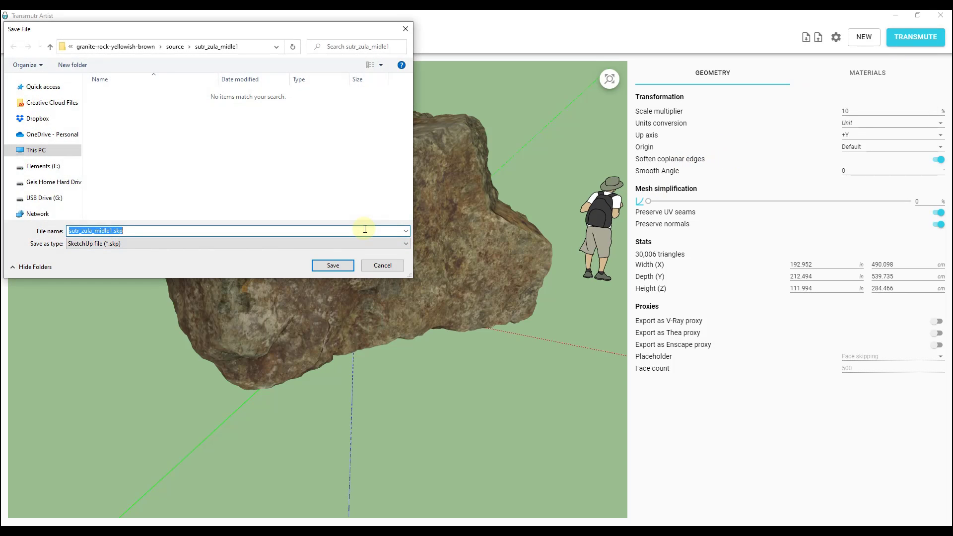
pyautogui.write('Rock_Ful')
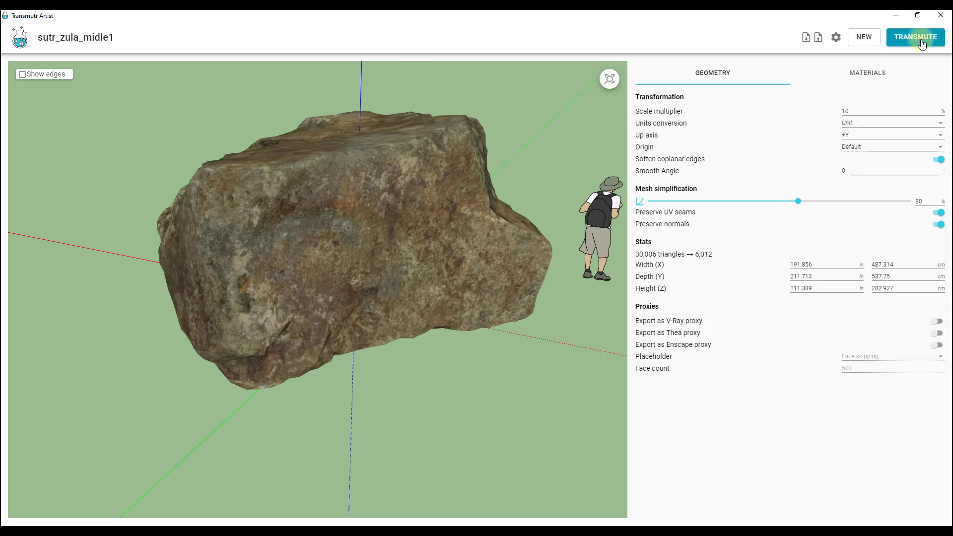
# Step: Transmute the 80%-simplified rock and save it as Rock_Reduced.skp
pyautogui.click(915, 37)
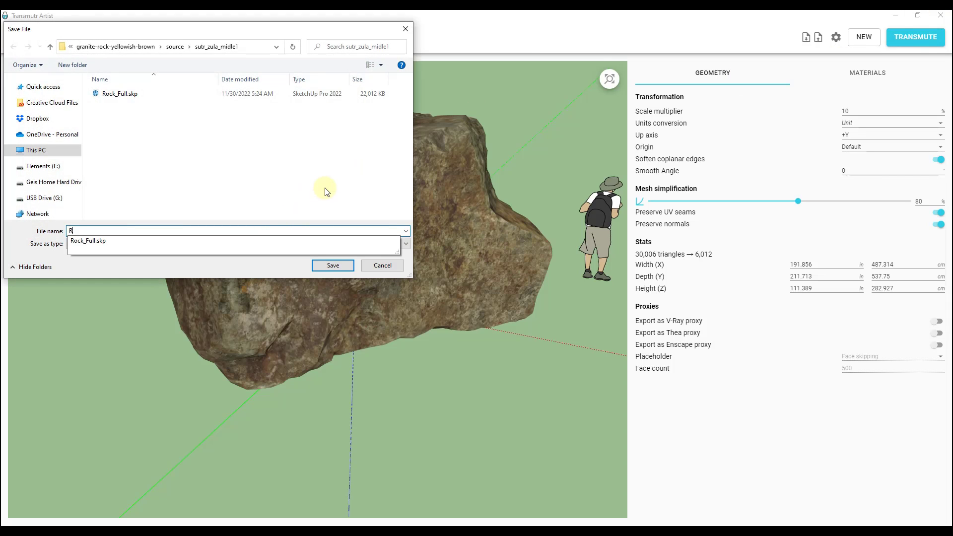
pyautogui.write('ock_Redu')
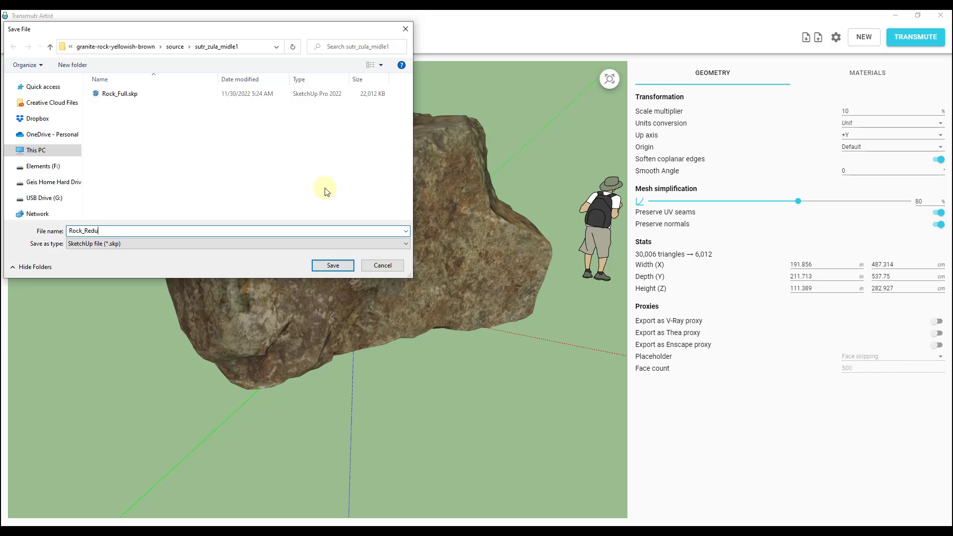
pyautogui.click(331, 265)
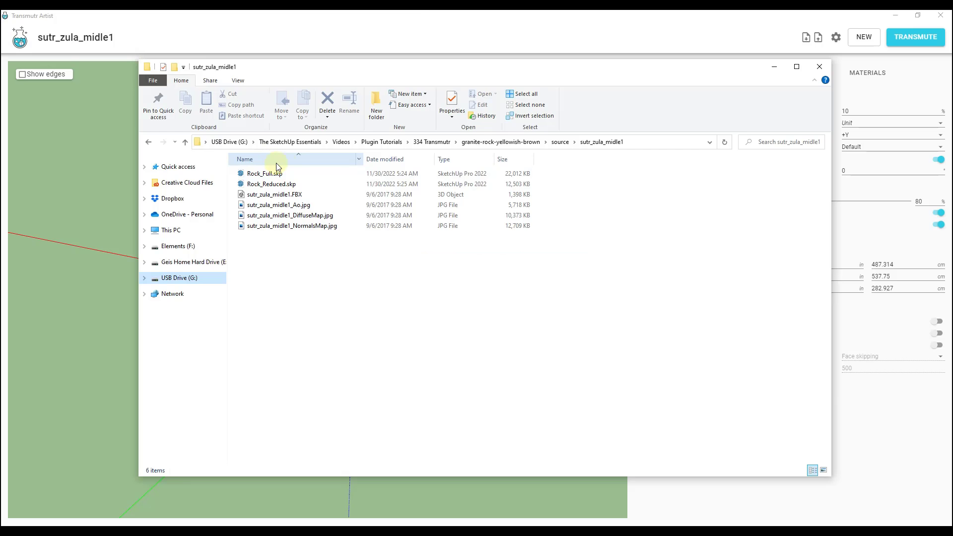
pyautogui.click(270, 184)
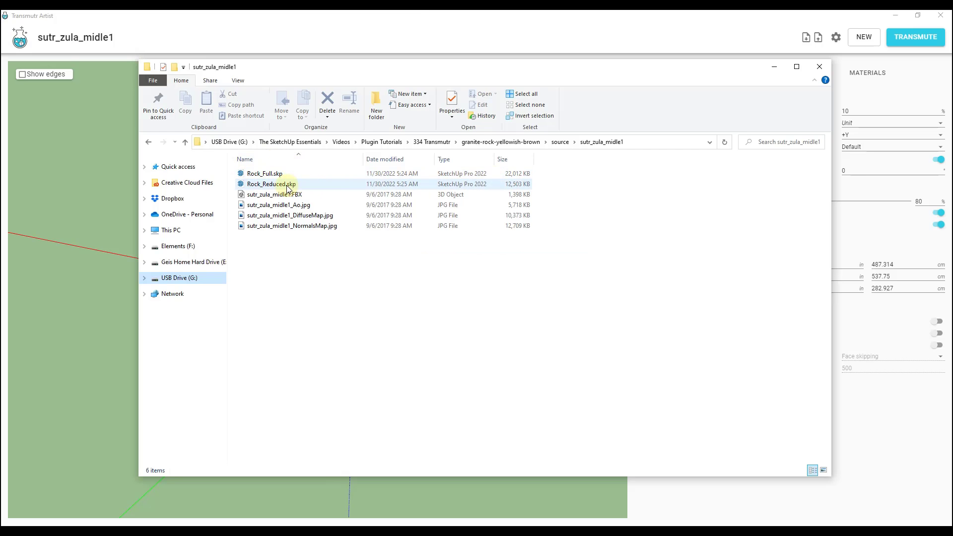